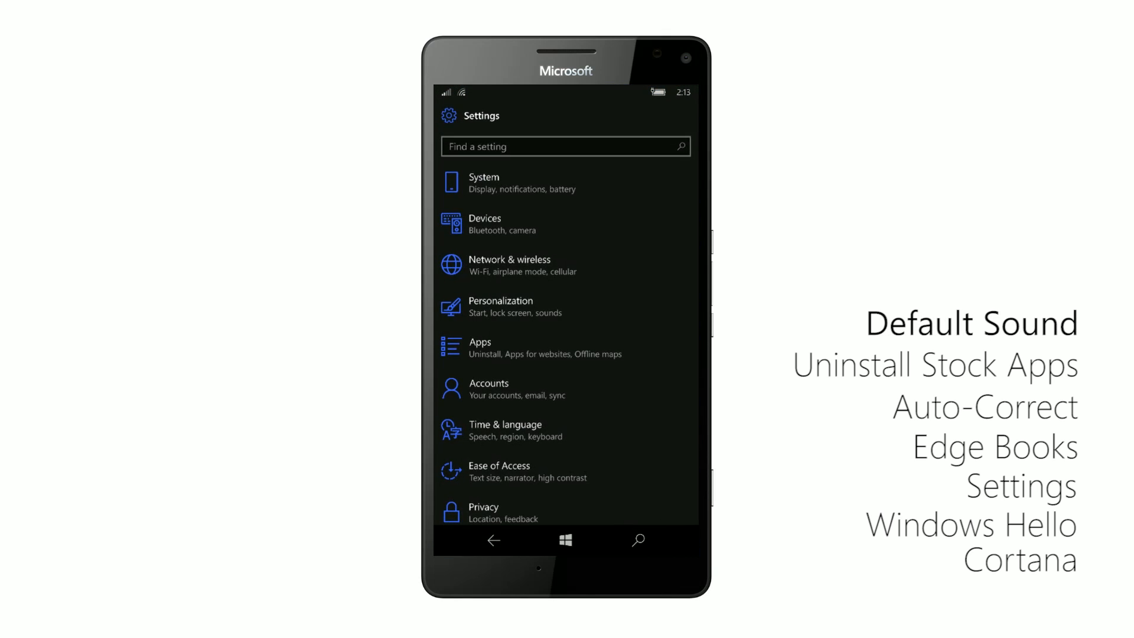
- Change the Messaging notification sound from Windows vmail to Default, then leave Settings
{"action": "left_click", "coordinate": [483, 182]}
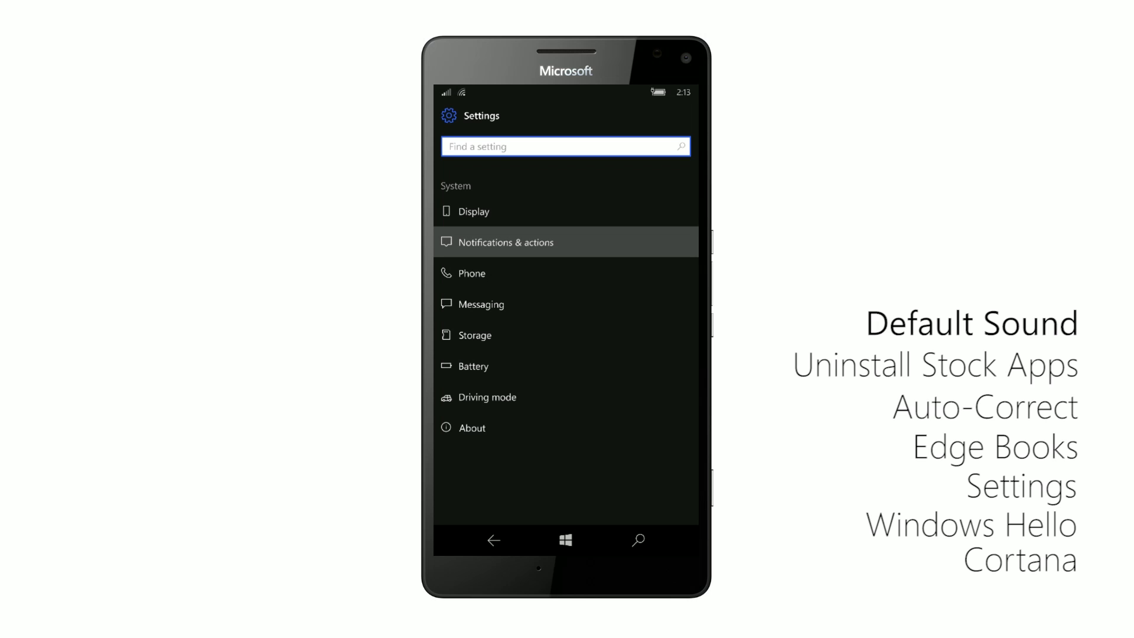
{"action": "left_click", "coordinate": [510, 243]}
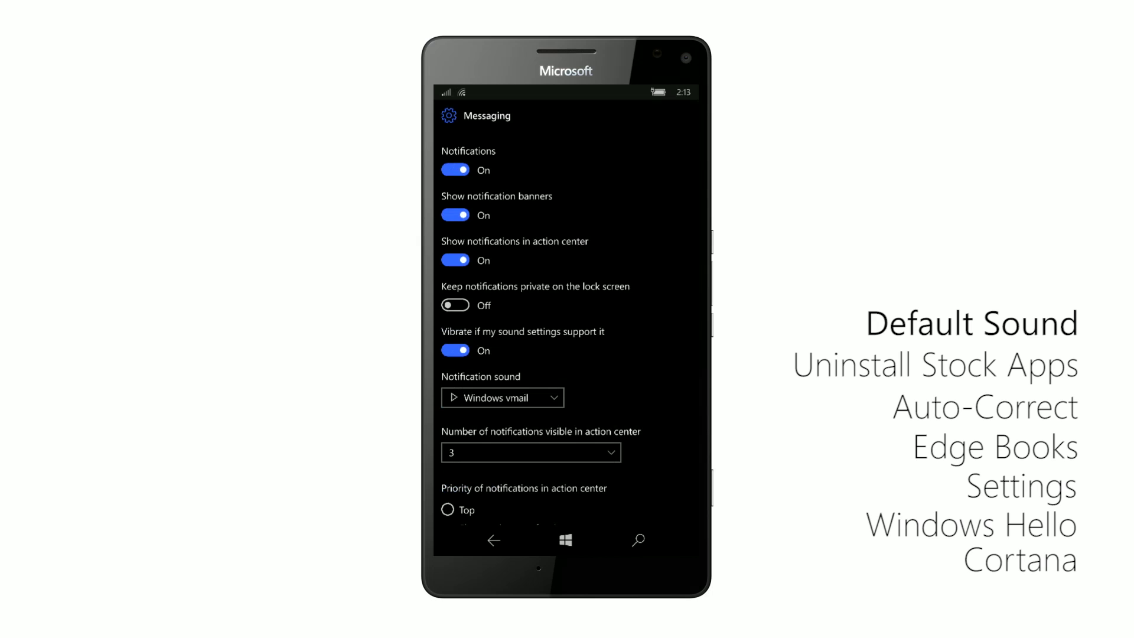
{"action": "scroll", "scroll_direction": "down", "scroll_amount": 3}
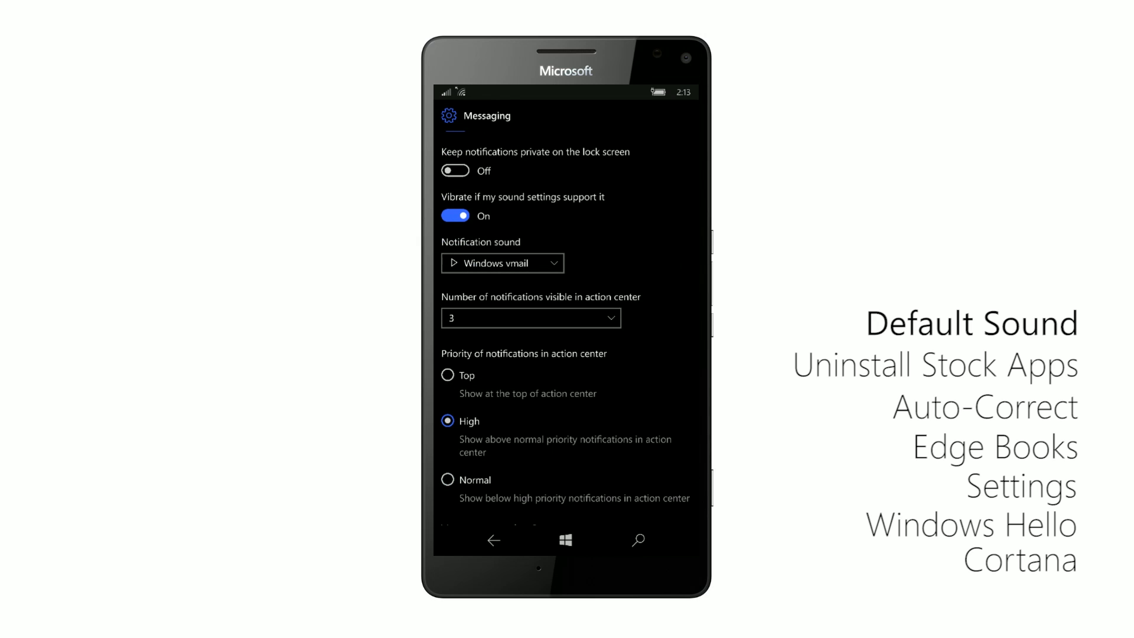
{"action": "left_click", "coordinate": [502, 262]}
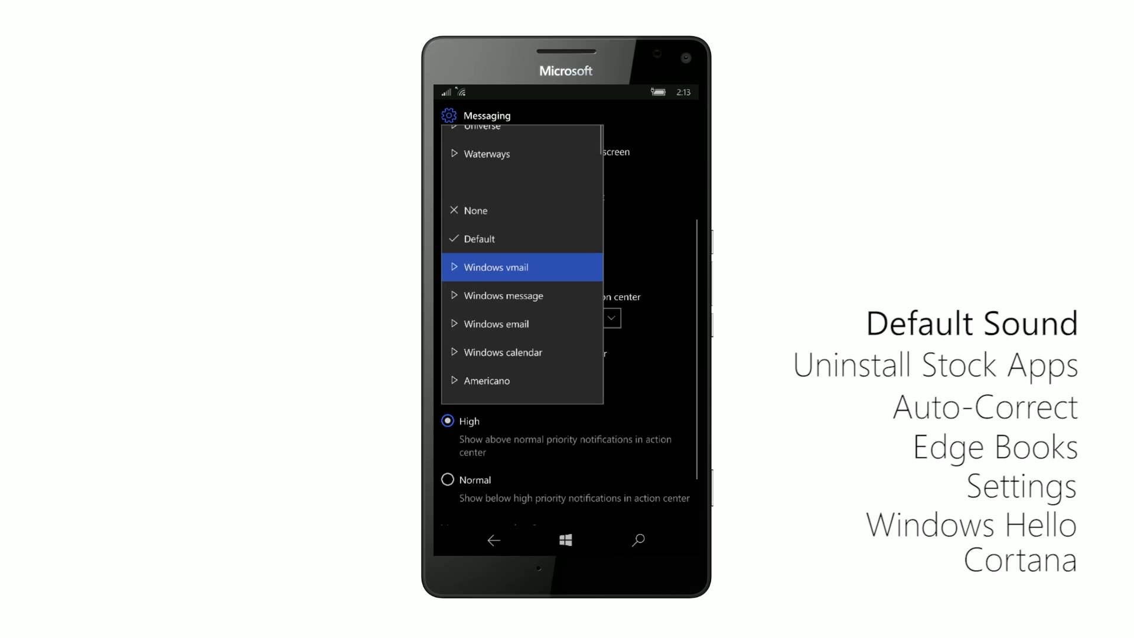
{"action": "left_click", "coordinate": [475, 239]}
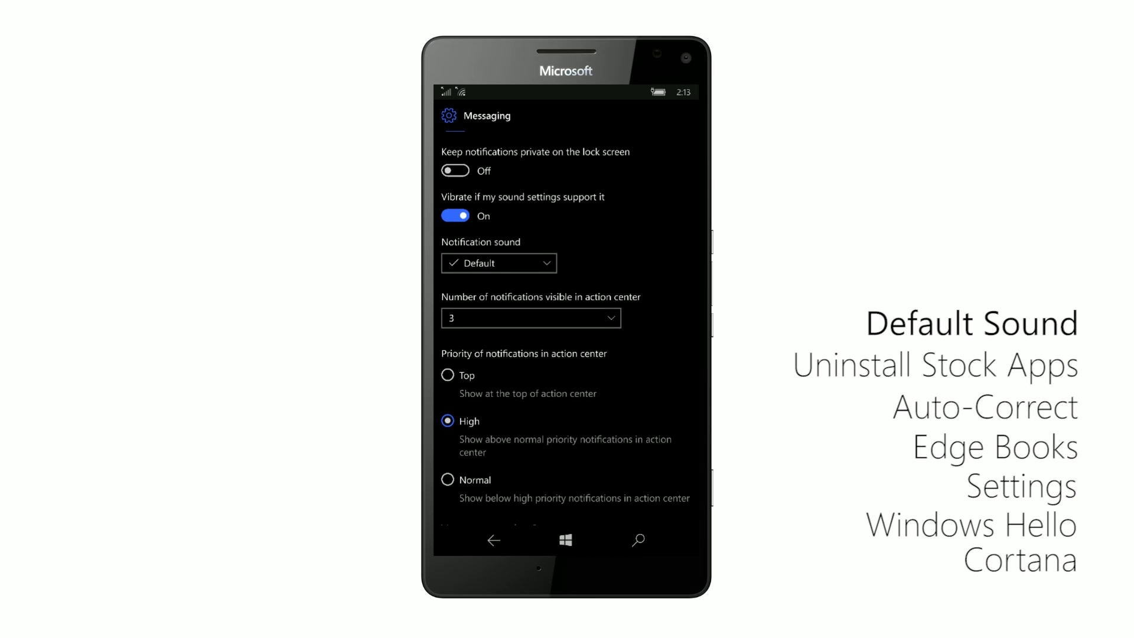
{"action": "left_click", "coordinate": [565, 539]}
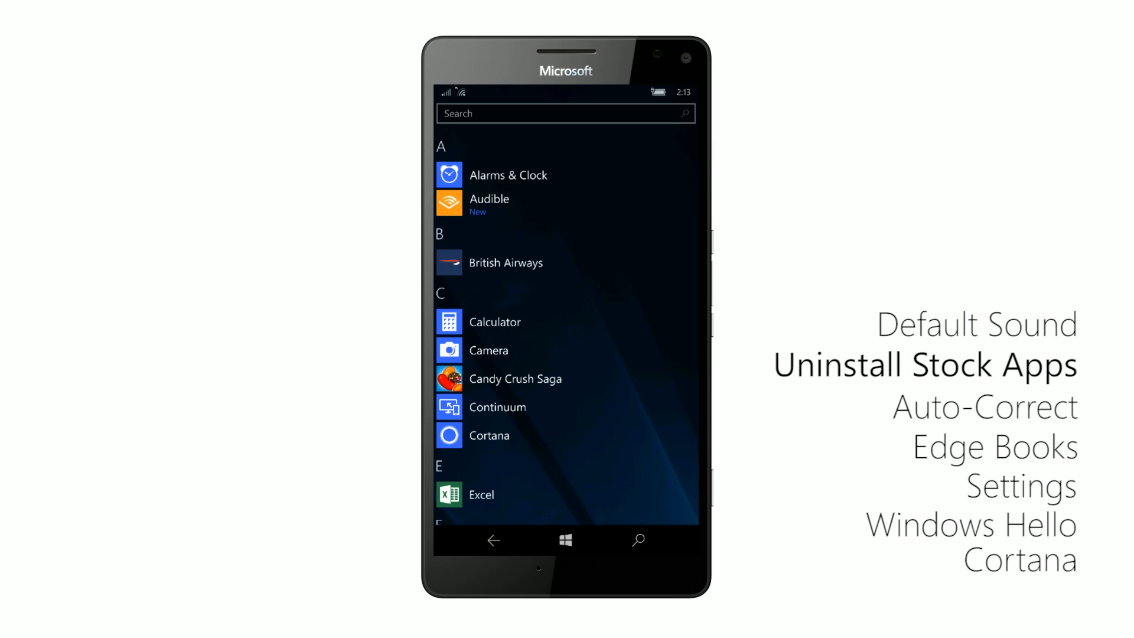
{"action": "left_click", "coordinate": [495, 321]}
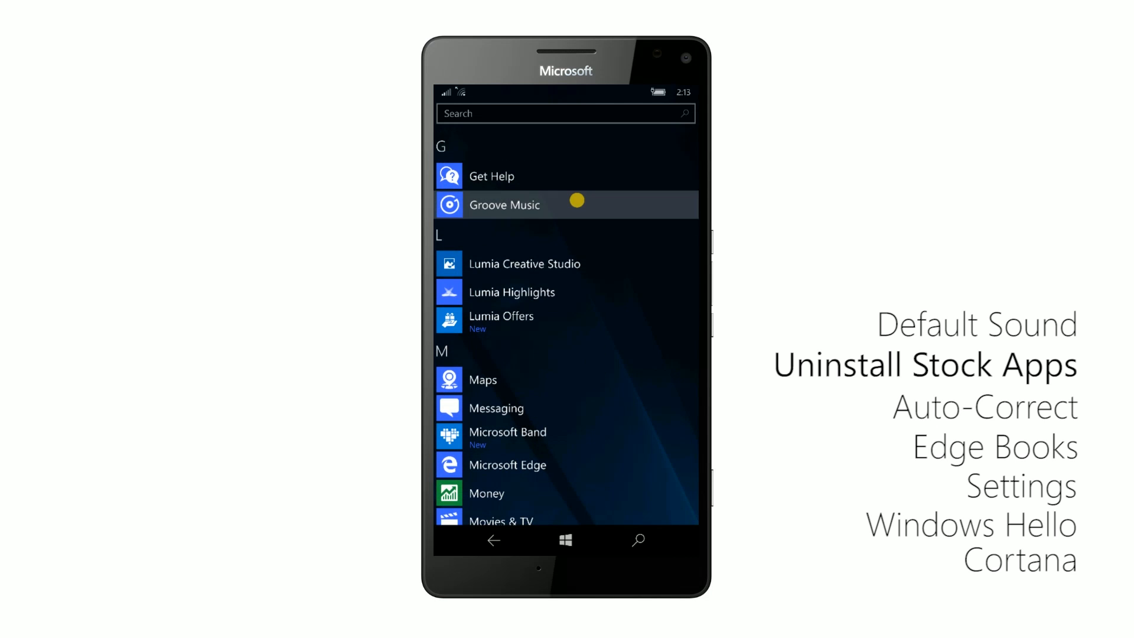
{"action": "scroll", "scroll_direction": "down", "scroll_amount": 3}
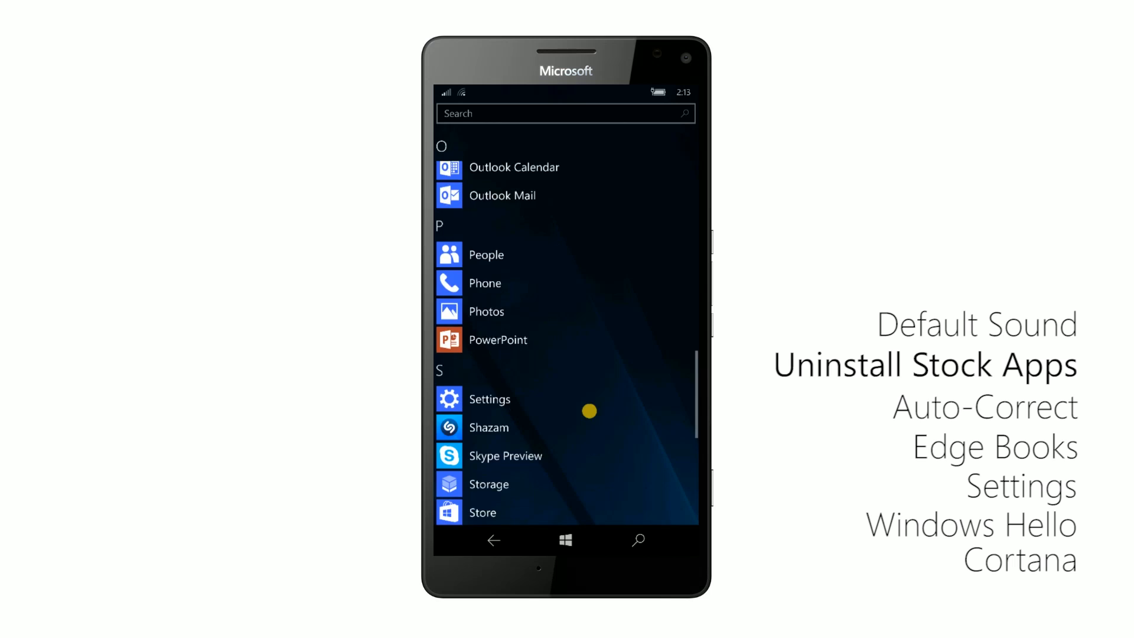
{"action": "scroll", "scroll_direction": "down", "scroll_amount": 3}
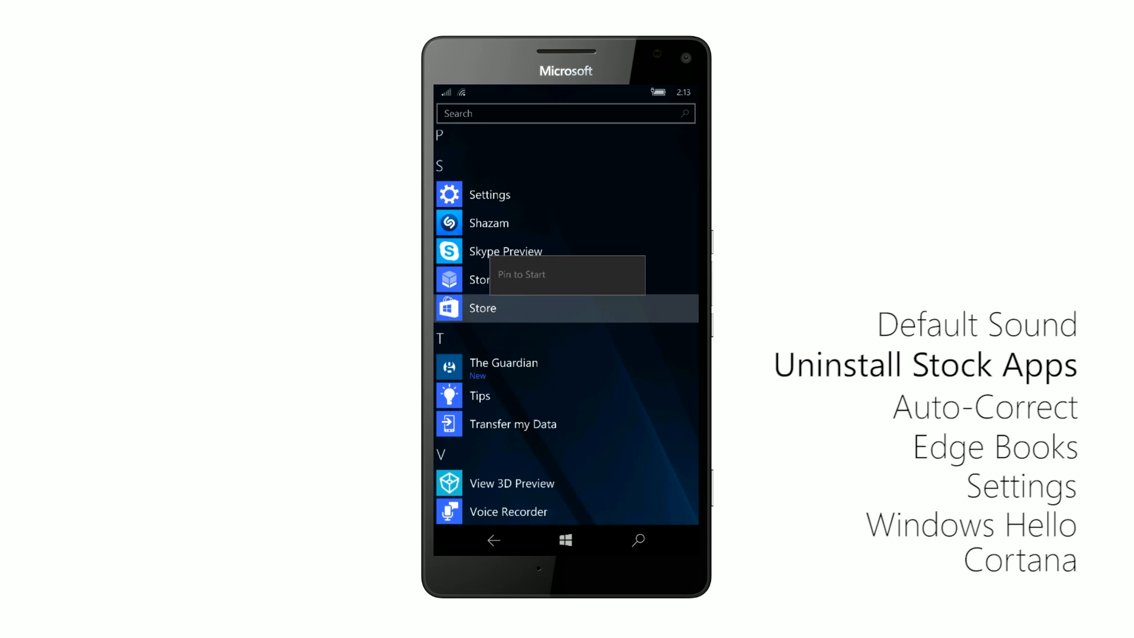
{"action": "scroll", "scroll_direction": "up", "scroll_amount": 3}
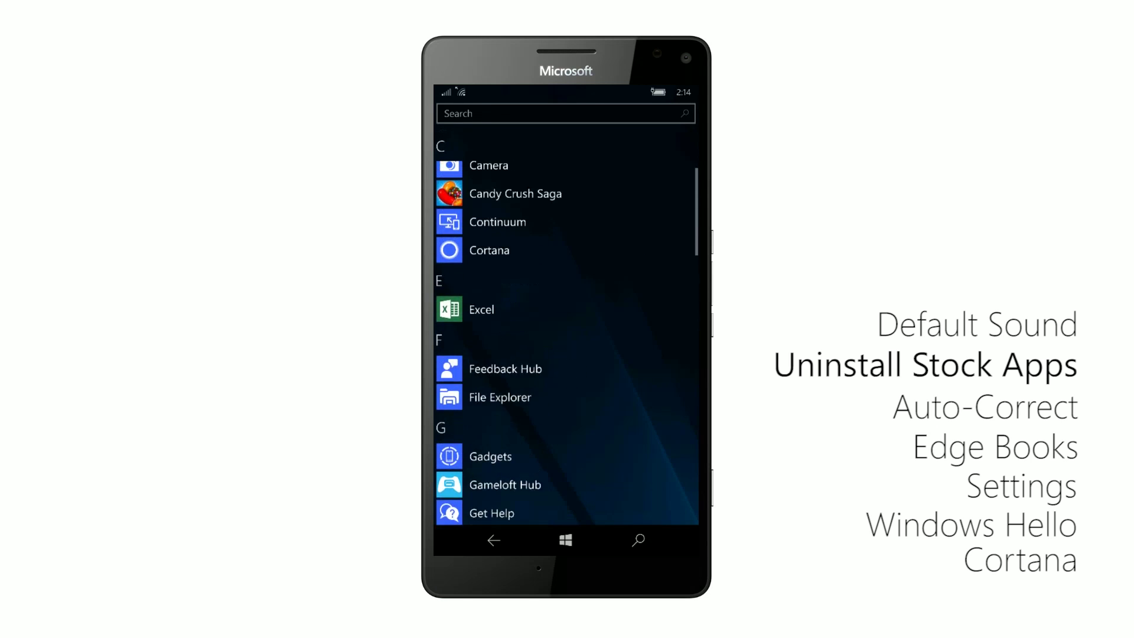
{"action": "left_click", "coordinate": [564, 540]}
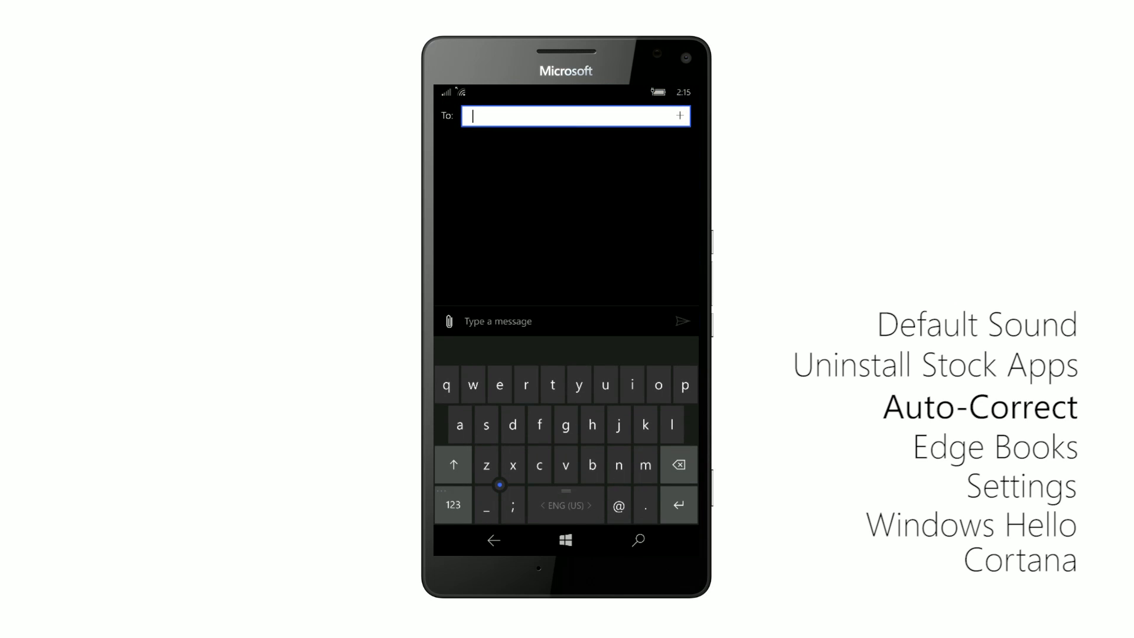
- Type 'Becase Becase' in a new message, keeping both misspellings, and view suggestions for the first
{"action": "left_click", "coordinate": [453, 464]}
{"action": "type", "text": "Becase"}
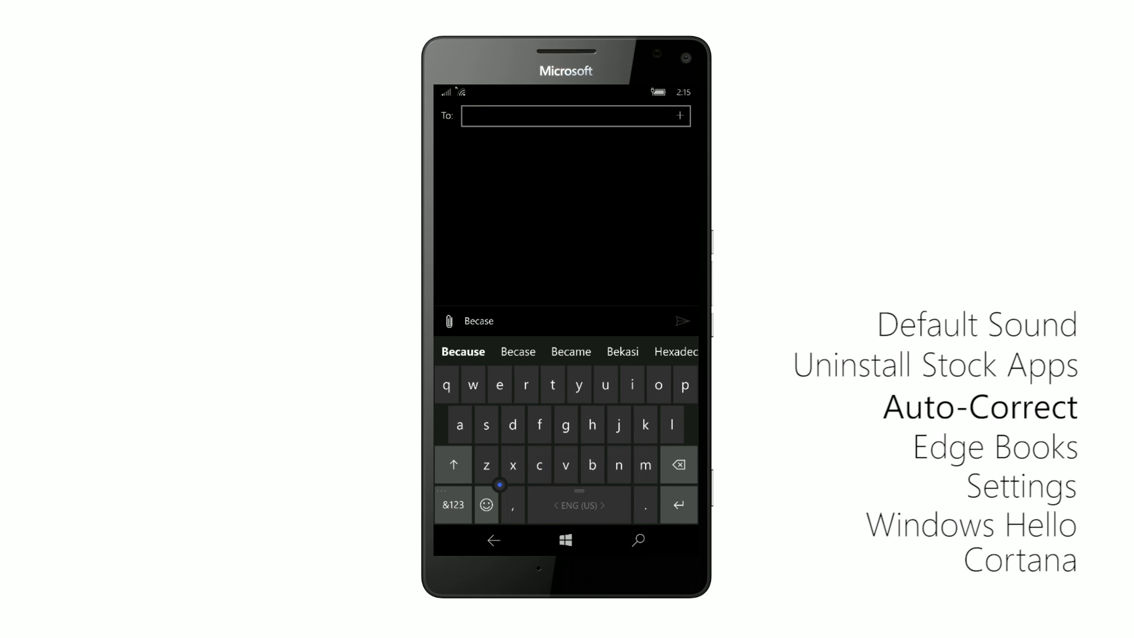
{"action": "left_click", "coordinate": [462, 351]}
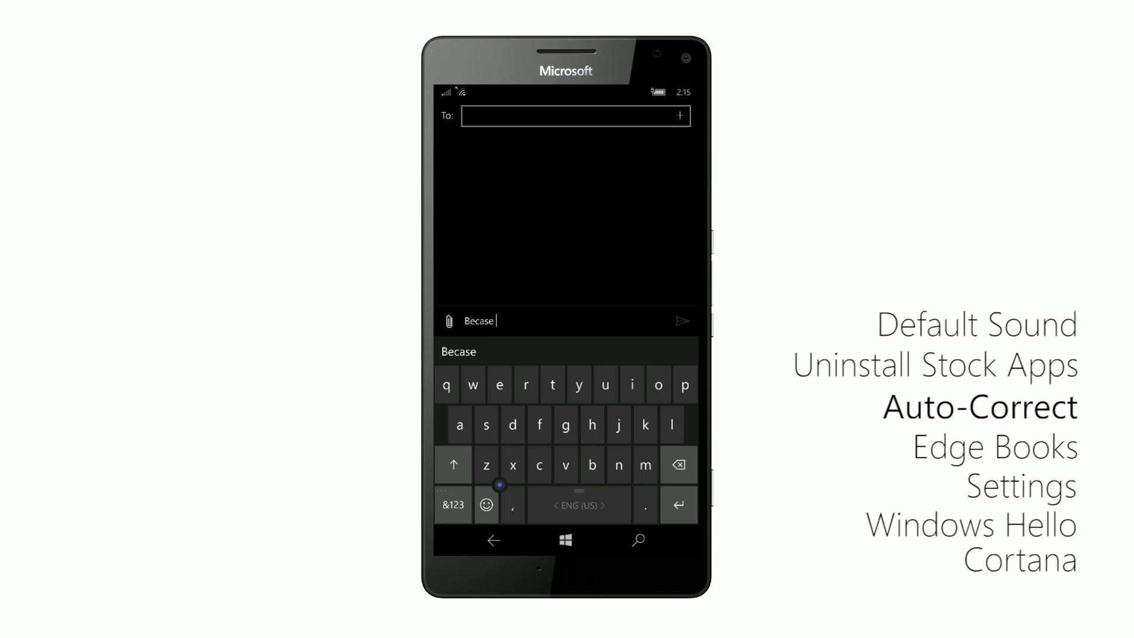
{"action": "type", "text": "becase"}
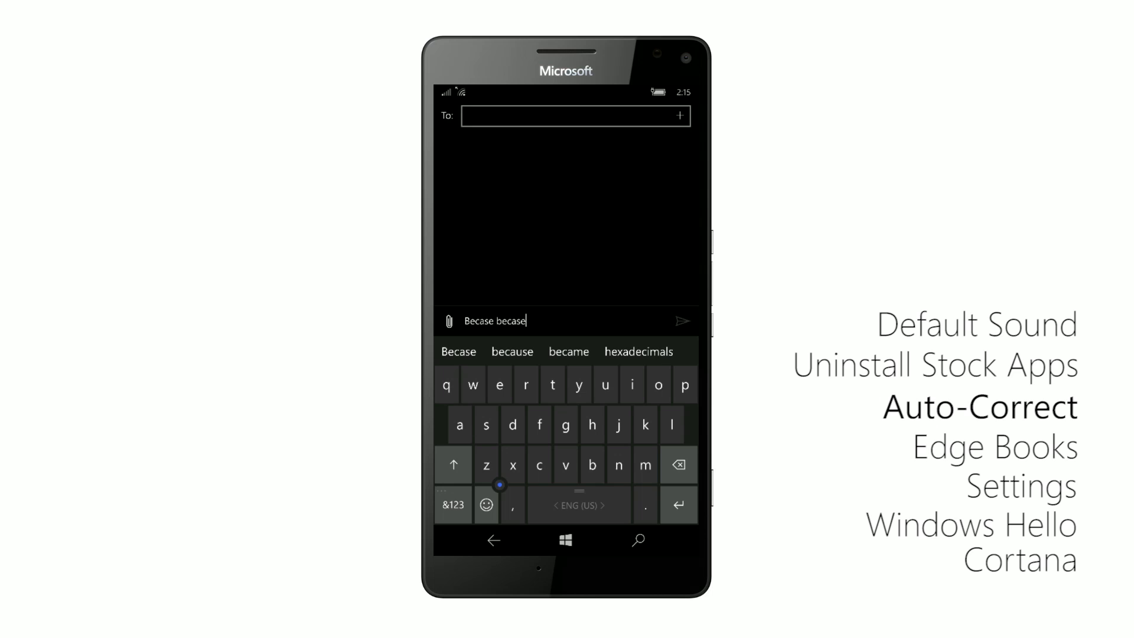
{"action": "left_click", "coordinate": [458, 351]}
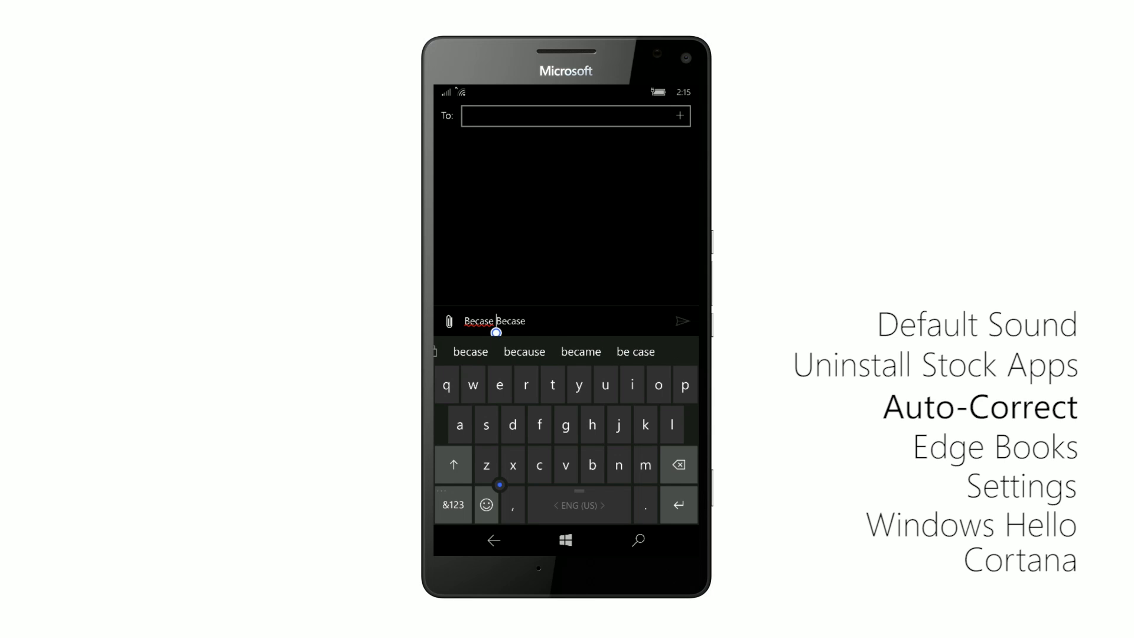
{"action": "double_click", "coordinate": [478, 320]}
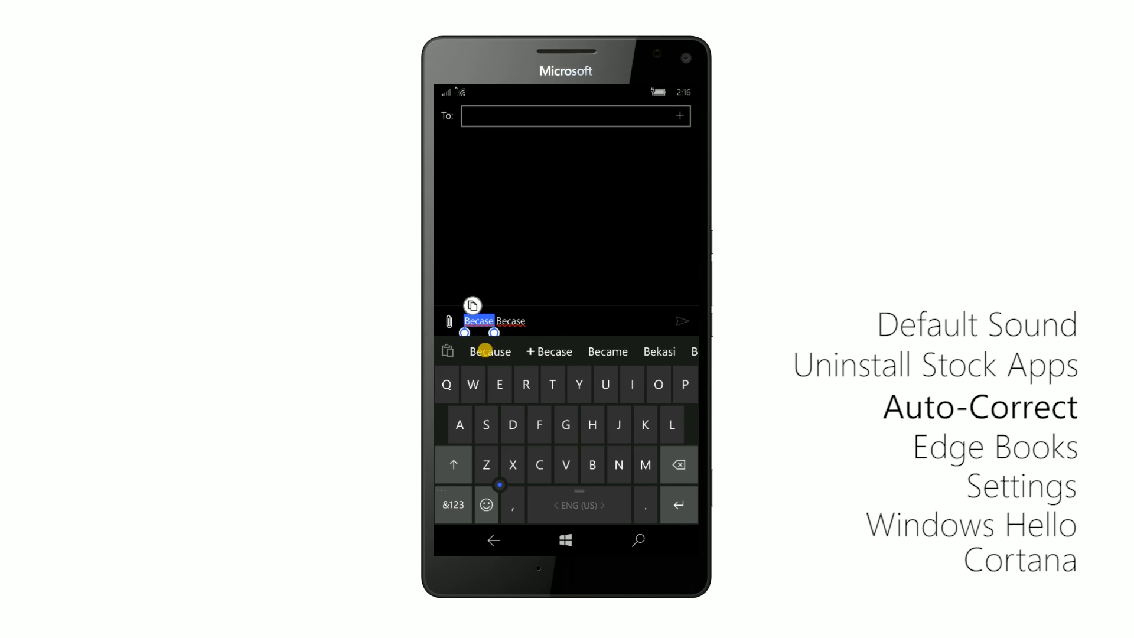
{"action": "left_click", "coordinate": [566, 541]}
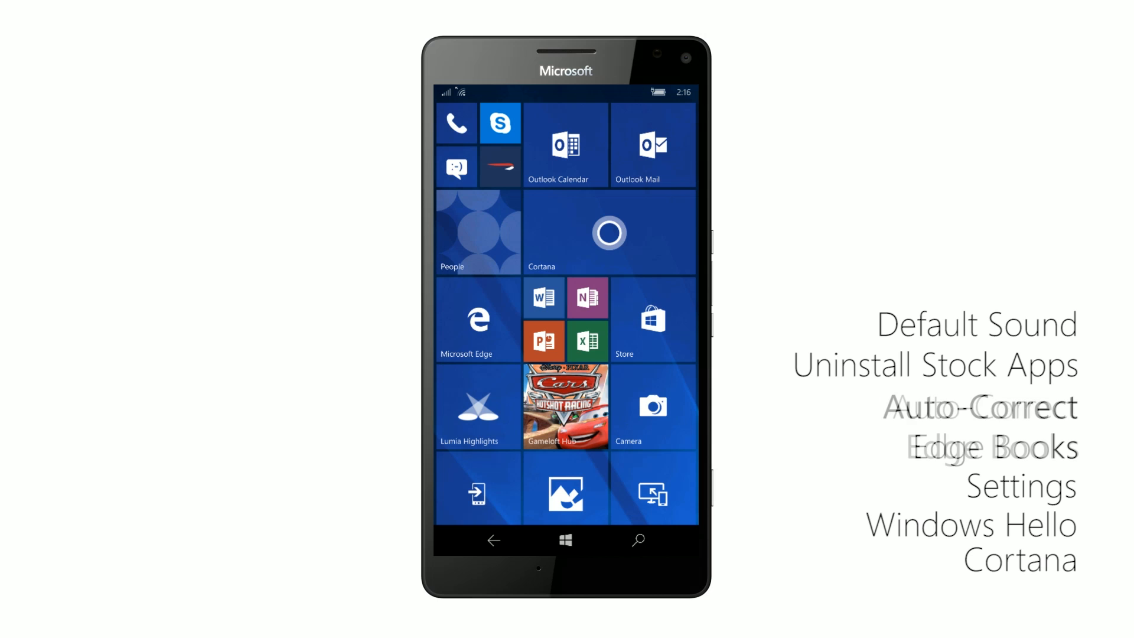
- Launch Microsoft Edge and switch to its Books hub from the options menu
{"action": "left_click", "coordinate": [477, 321]}
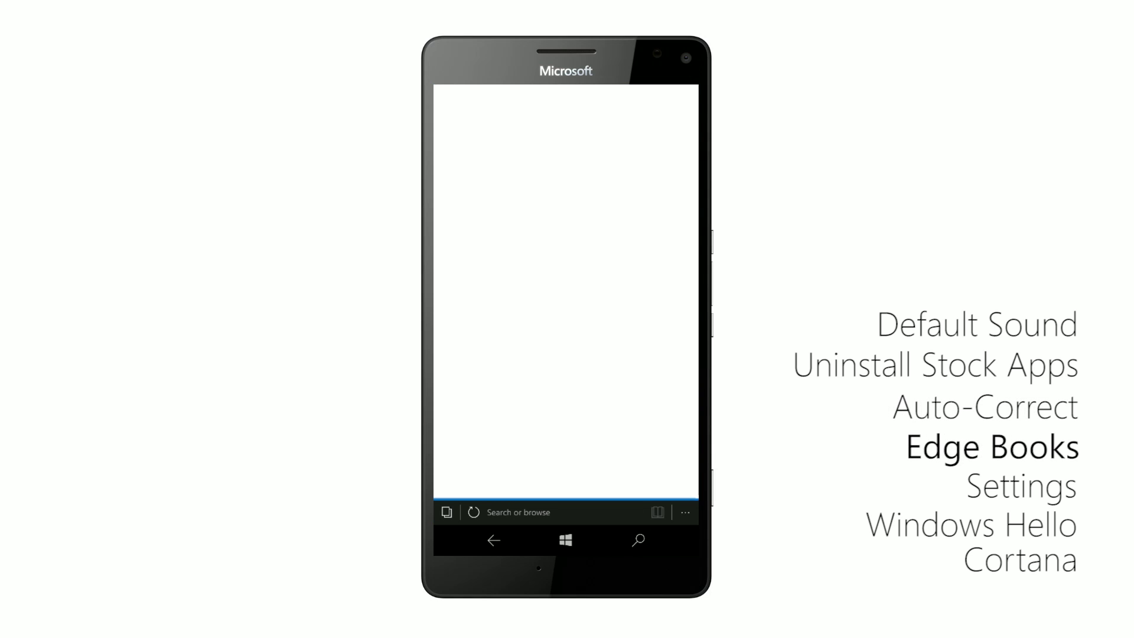
{"action": "left_click", "coordinate": [684, 512]}
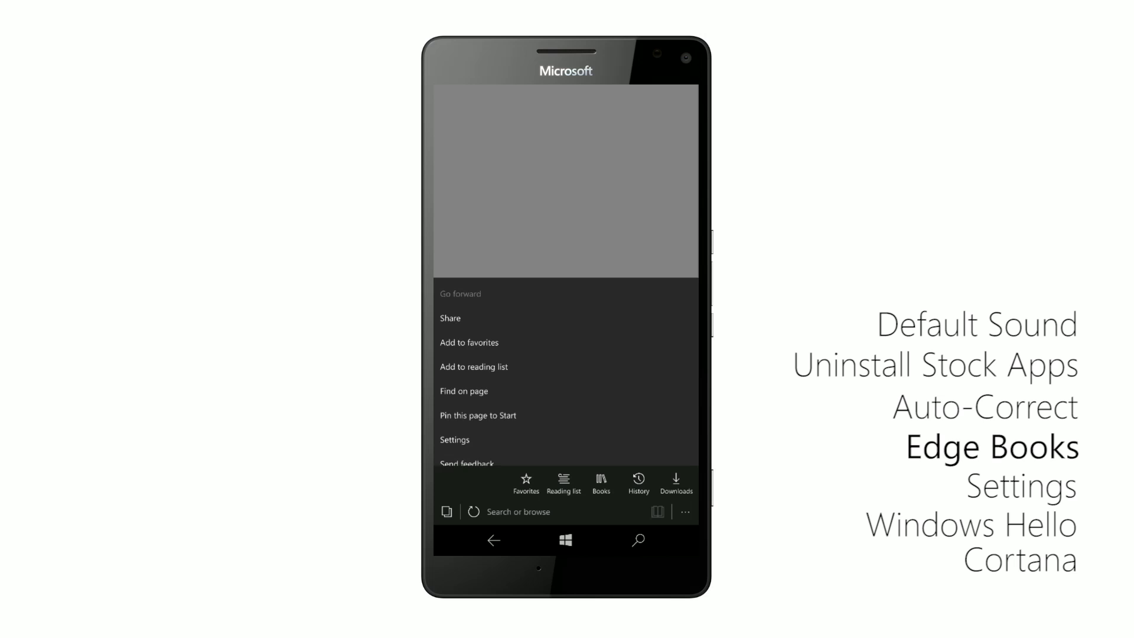
{"action": "left_click", "coordinate": [601, 483]}
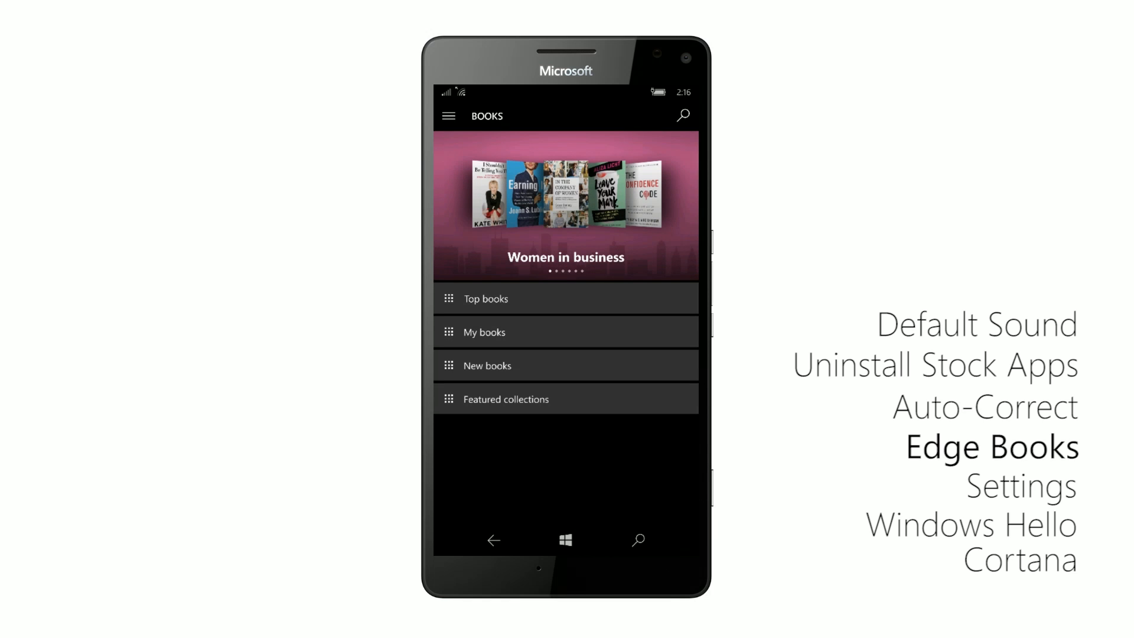
- Browse the Women in business books collection, open Girl Code, then bring up open apps
{"action": "left_click", "coordinate": [485, 299]}
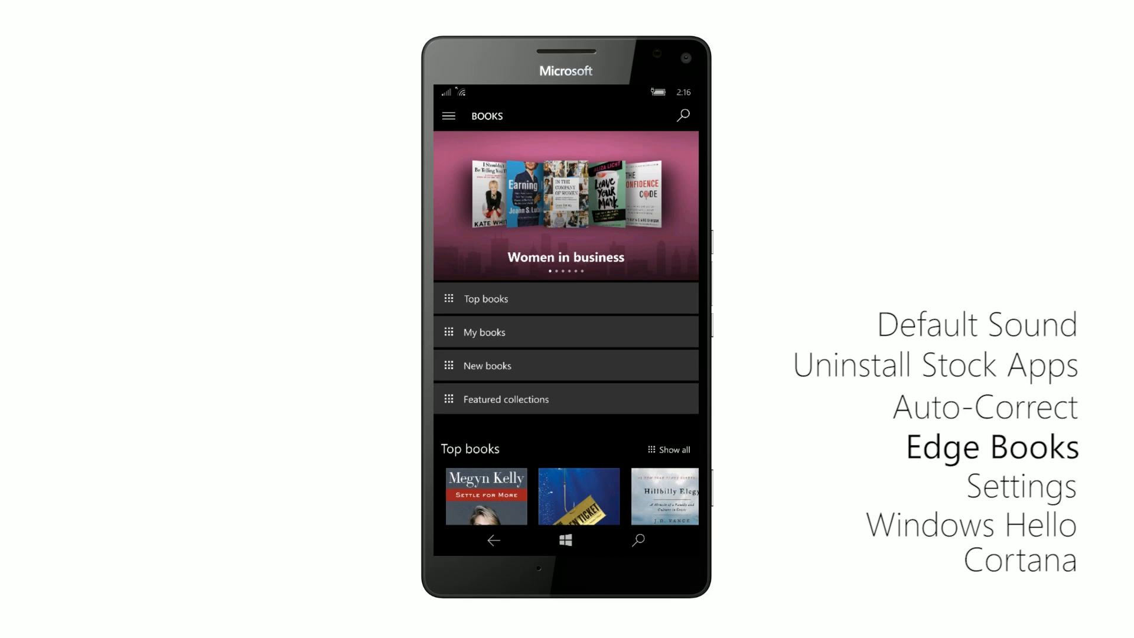
{"action": "left_click", "coordinate": [448, 116]}
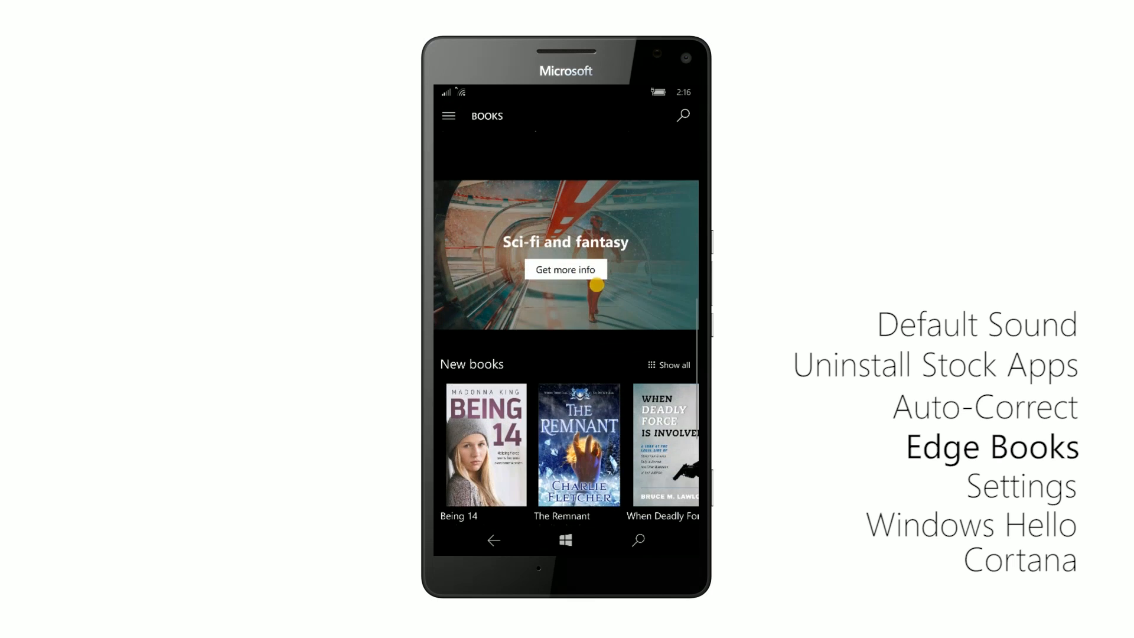
{"action": "scroll", "scroll_direction": "down", "scroll_amount": 3}
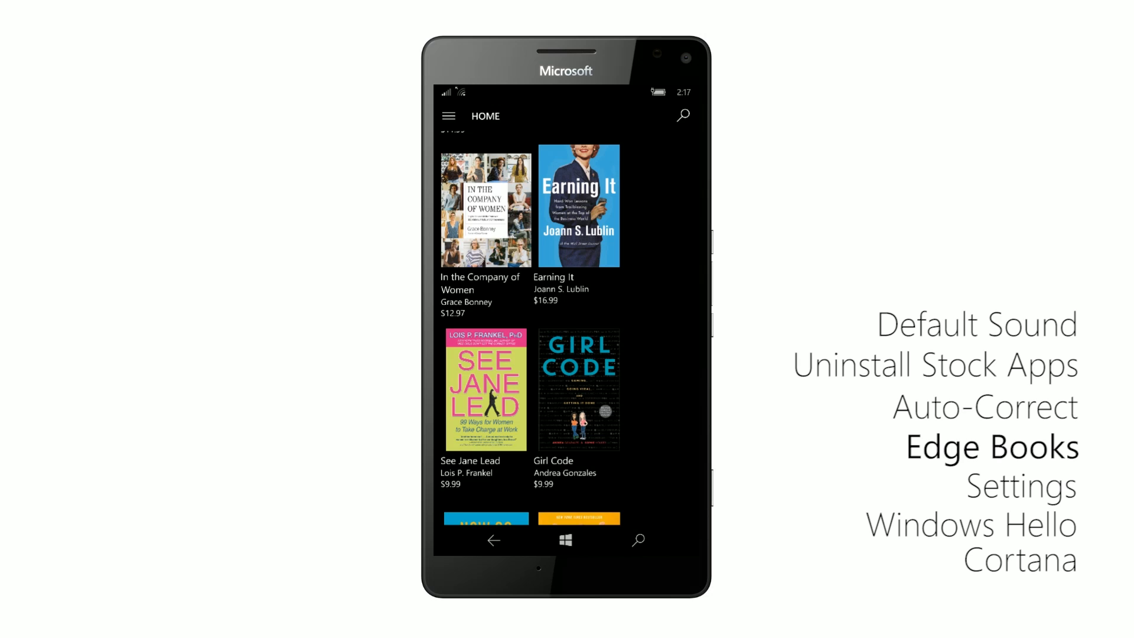
{"action": "left_click", "coordinate": [578, 391]}
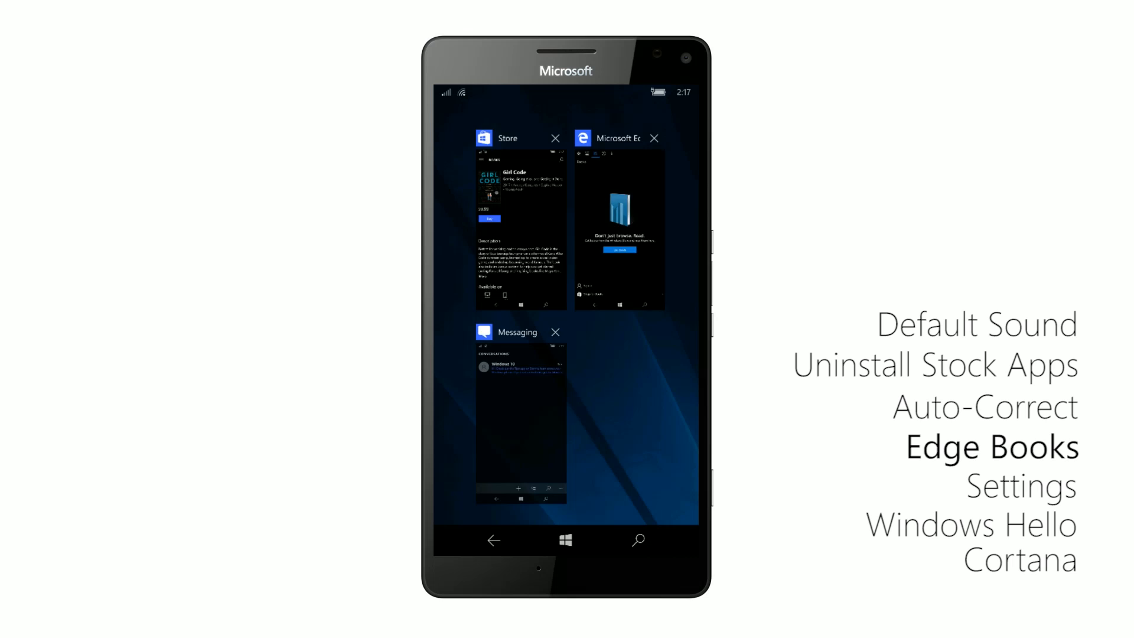
{"action": "left_click", "coordinate": [619, 228]}
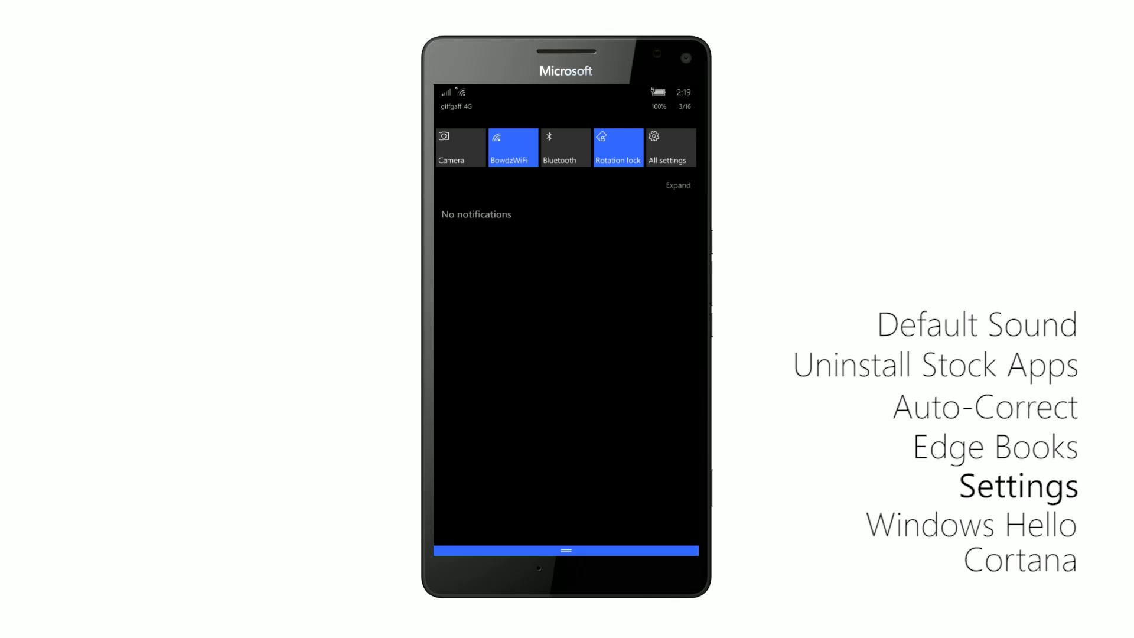
- Join the BowdzWiFi network from Network & wireless > Wi-Fi using its security key
{"action": "left_click", "coordinate": [668, 147]}
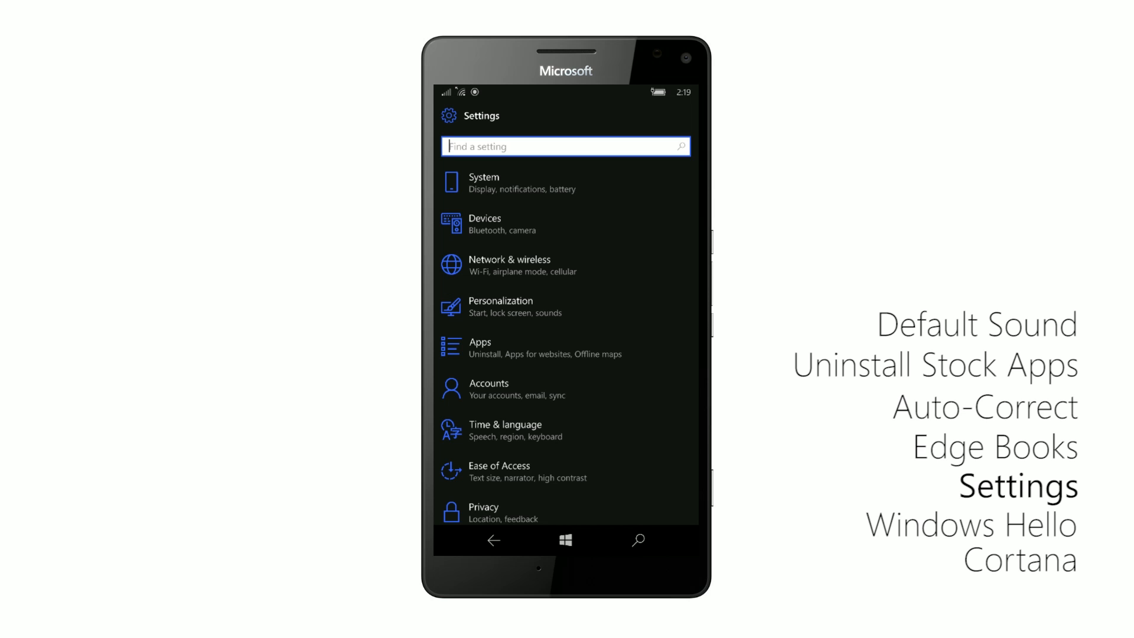
{"action": "left_click", "coordinate": [509, 265]}
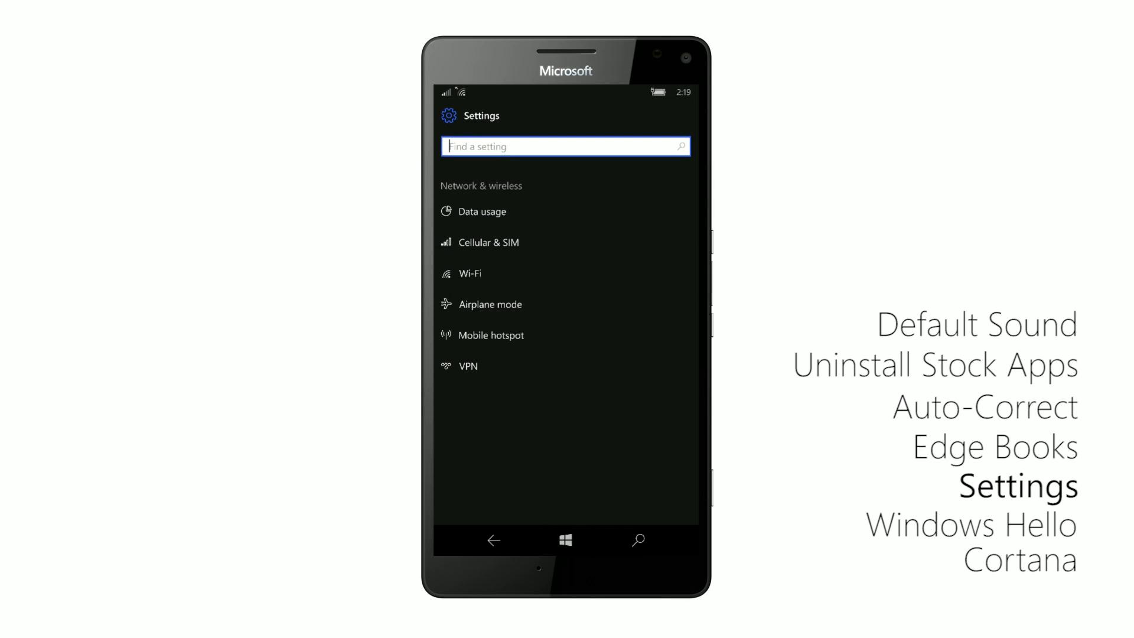
{"action": "left_click", "coordinate": [470, 273]}
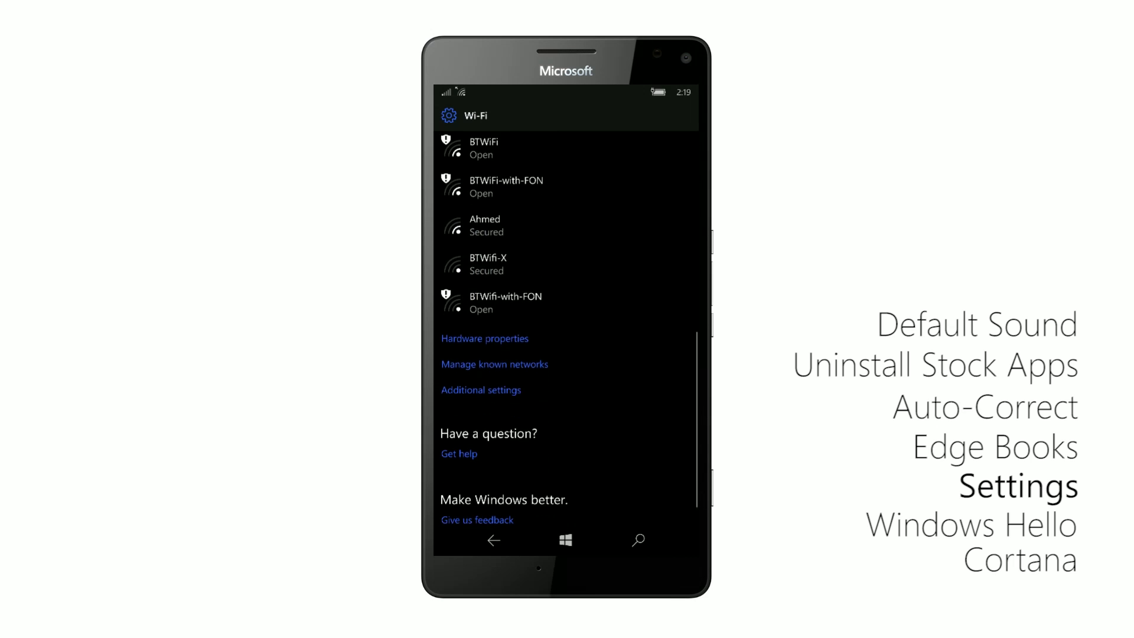
{"action": "scroll", "scroll_direction": "down", "scroll_amount": 3}
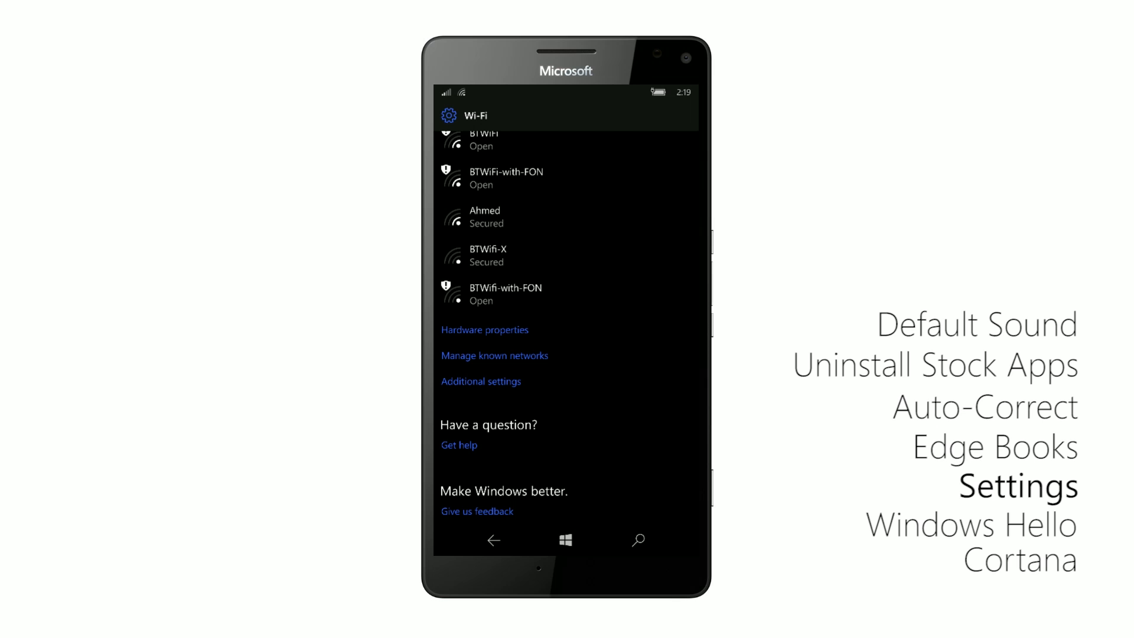
{"action": "left_click", "coordinate": [494, 355]}
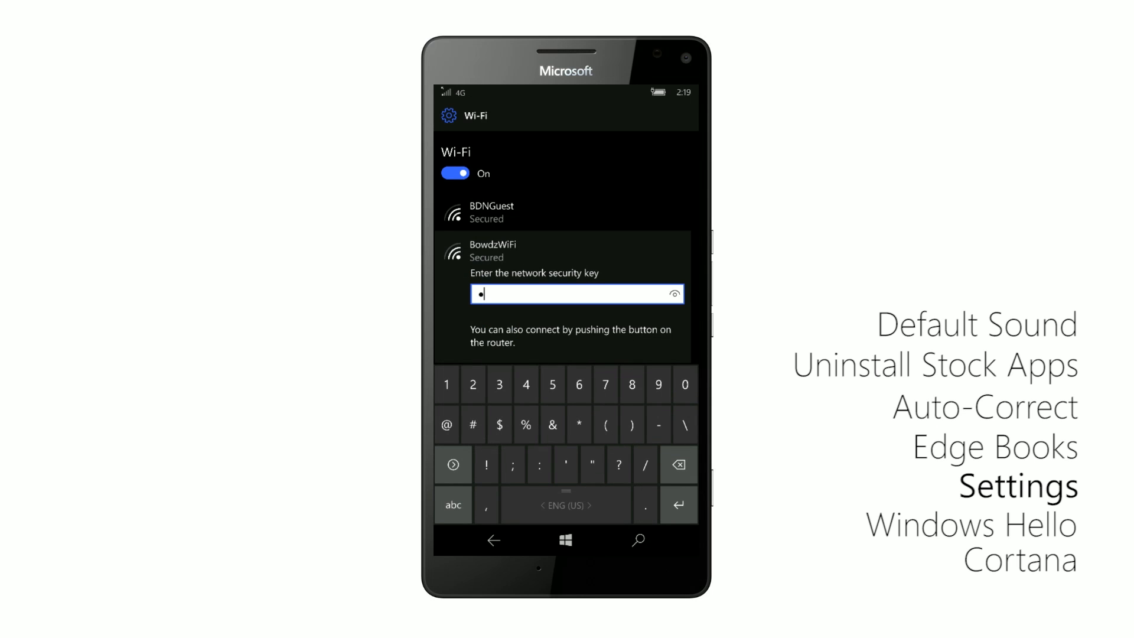
{"action": "left_click", "coordinate": [677, 504]}
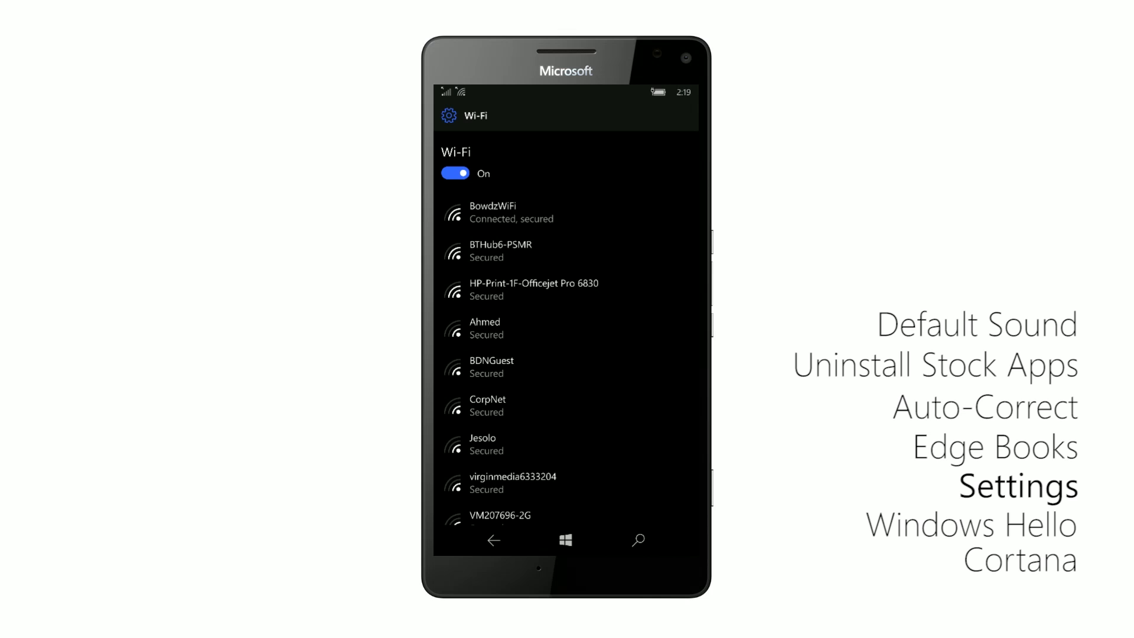
{"action": "scroll", "scroll_direction": "down", "scroll_amount": 3}
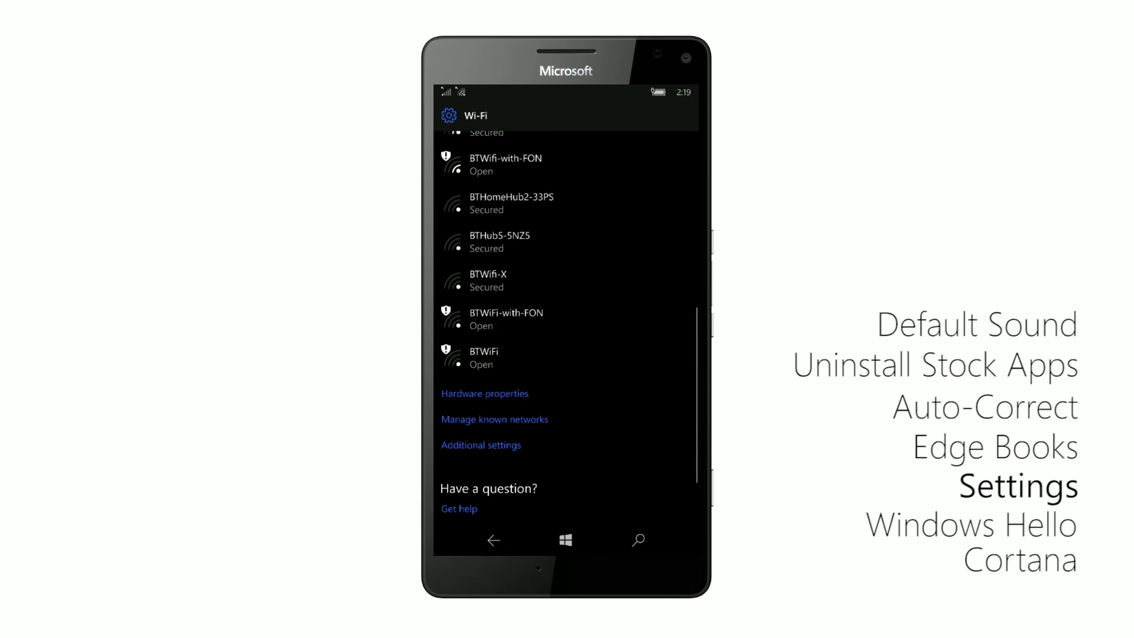
- Scroll through Wi-Fi services and Hotspot 2.0 options, then go back to Network & wireless
{"action": "left_click", "coordinate": [480, 445]}
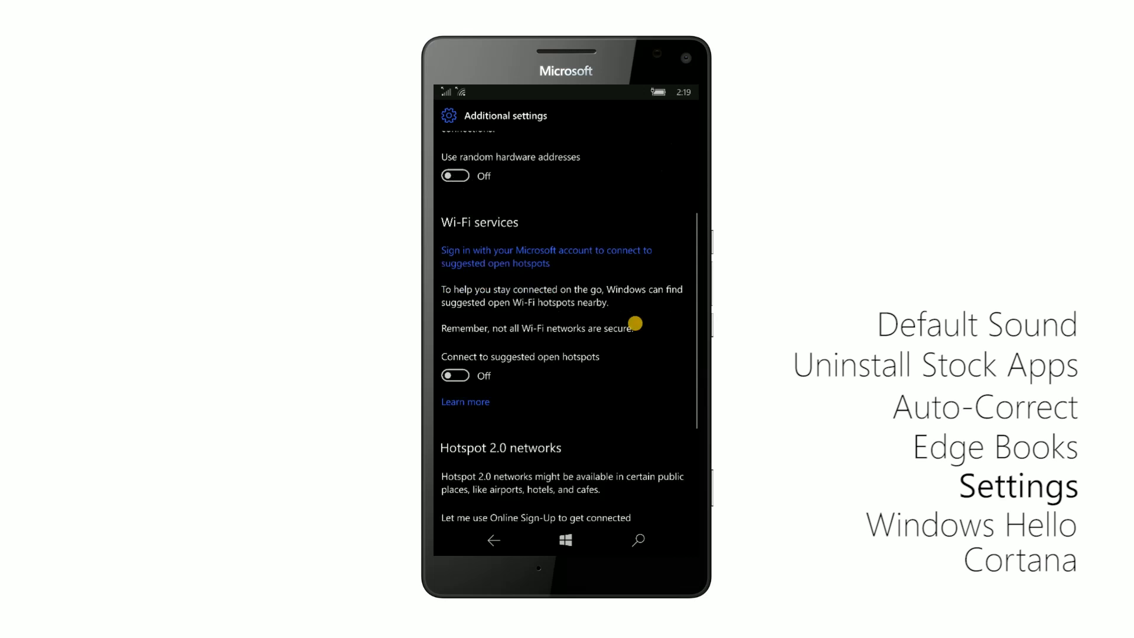
{"action": "scroll", "scroll_direction": "down", "scroll_amount": 3}
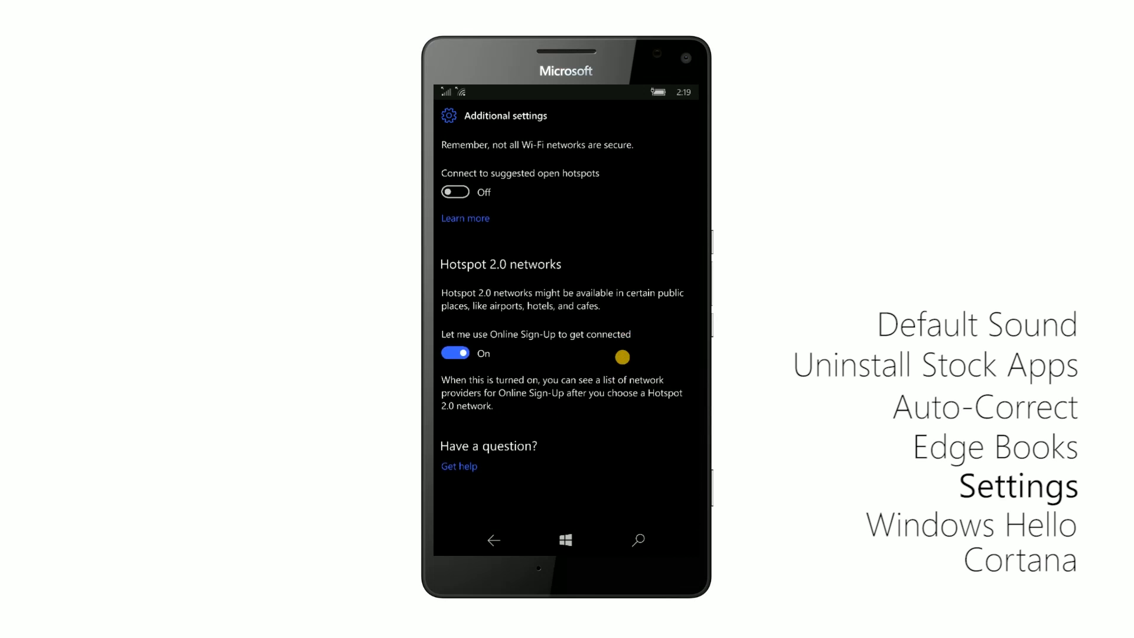
{"action": "scroll", "scroll_direction": "up", "scroll_amount": 3}
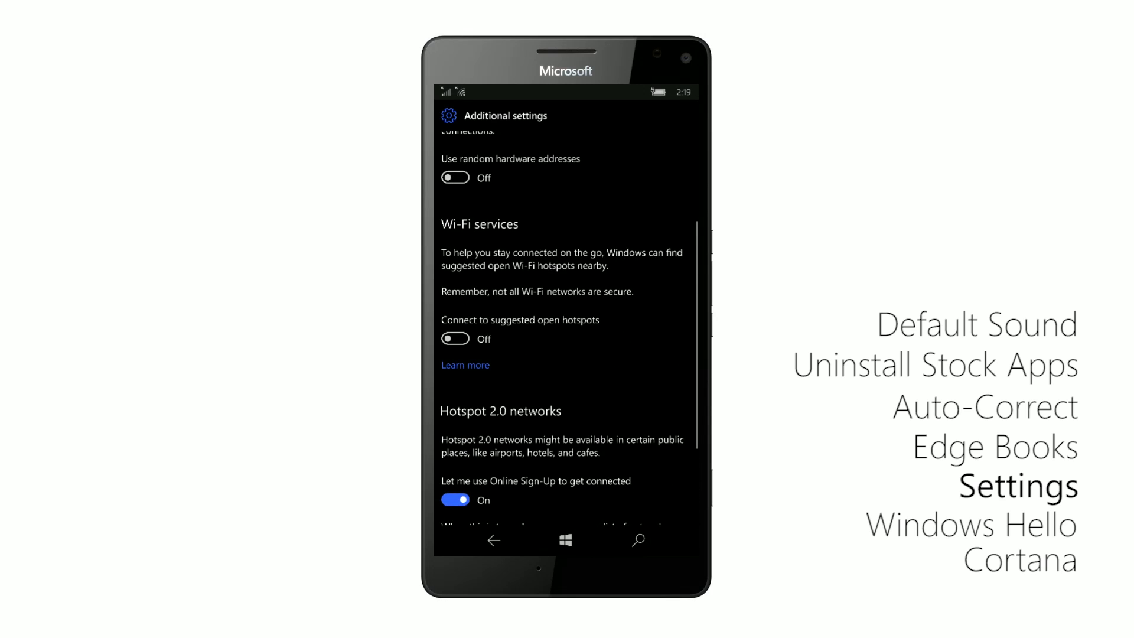
{"action": "scroll", "scroll_direction": "up", "scroll_amount": 3}
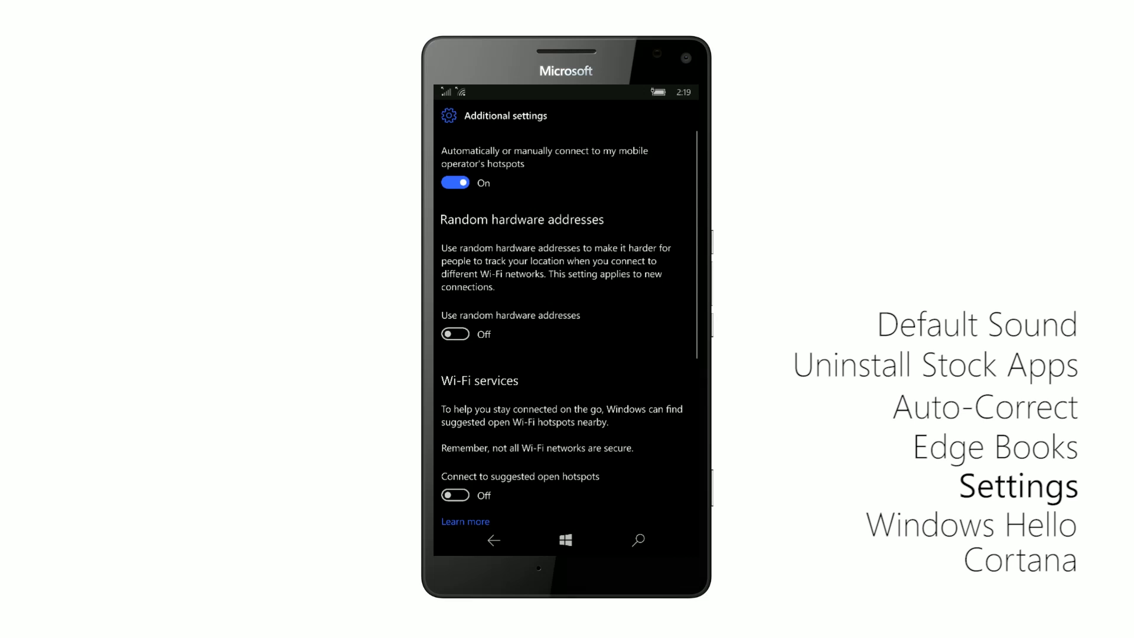
{"action": "left_click", "coordinate": [492, 539]}
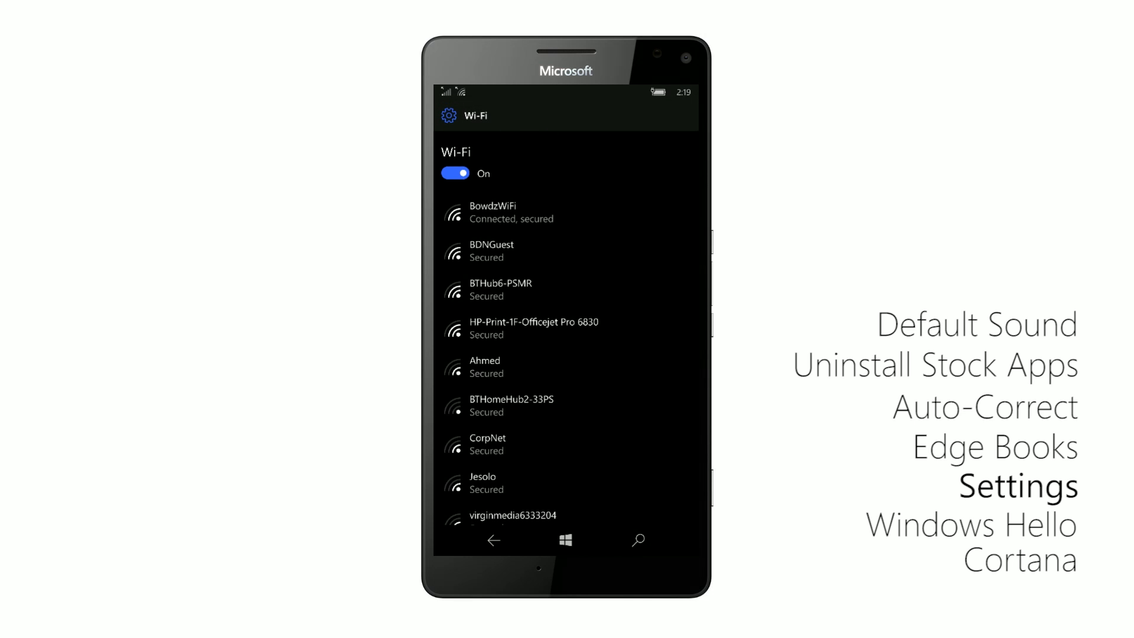
{"action": "left_click", "coordinate": [492, 540]}
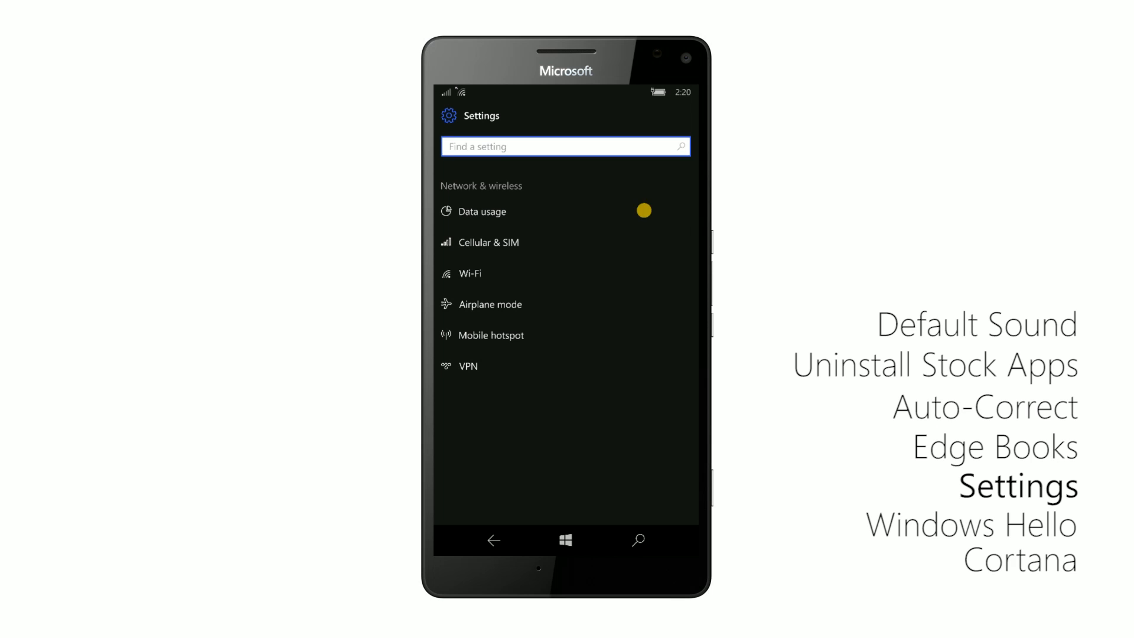
- View per-app data usage details with Show usage from set to Wi-Fi
{"action": "left_click", "coordinate": [482, 212]}
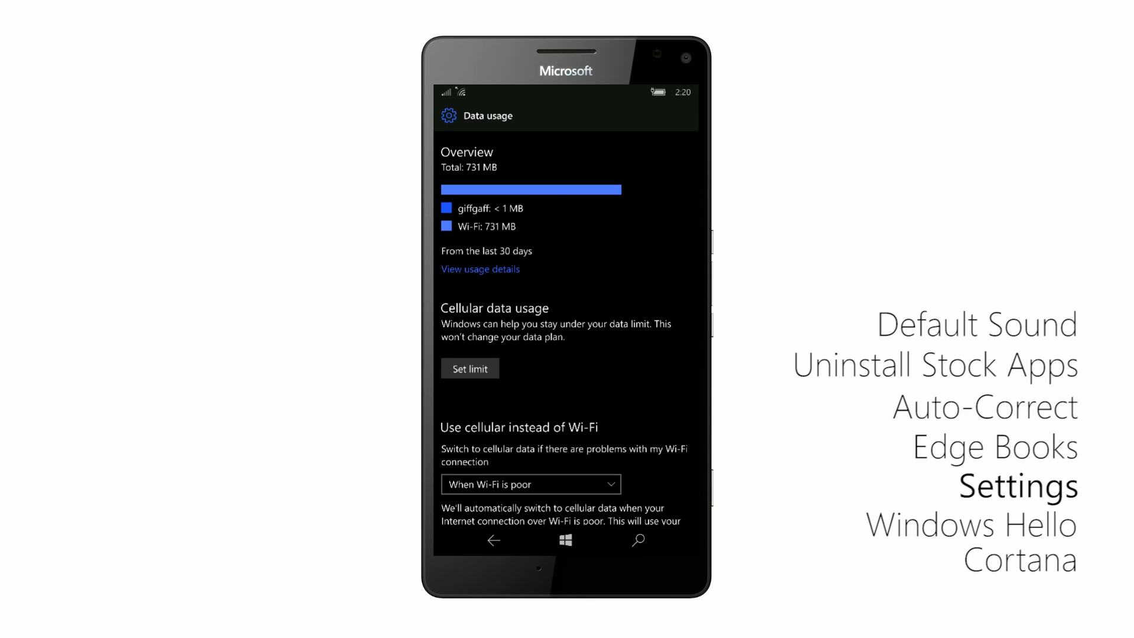
{"action": "left_click", "coordinate": [480, 270]}
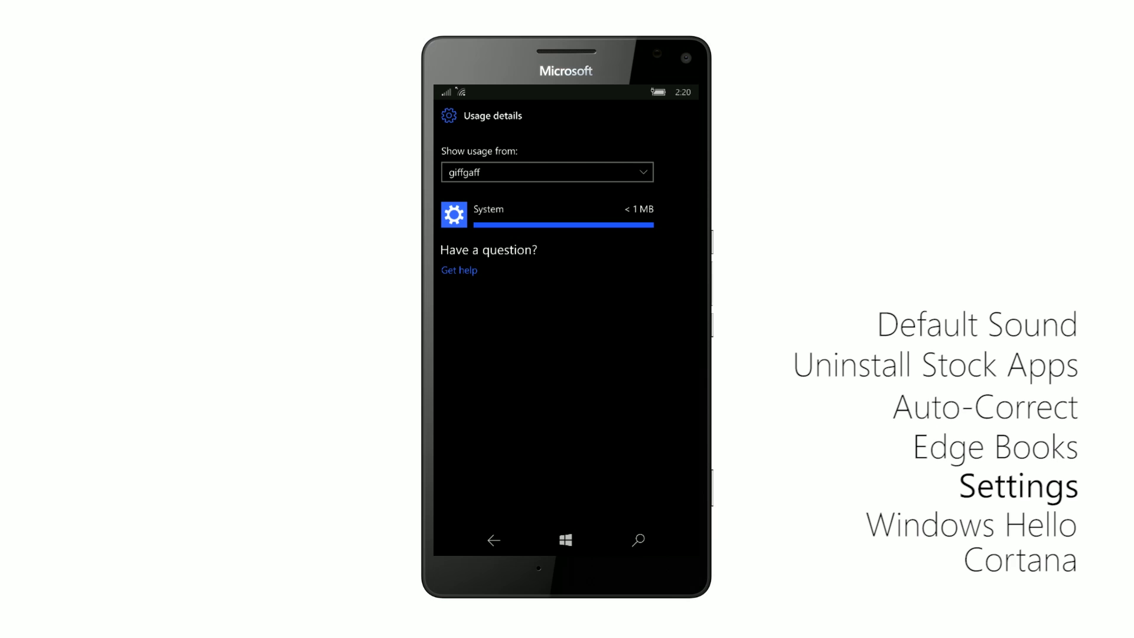
{"action": "left_click", "coordinate": [546, 172]}
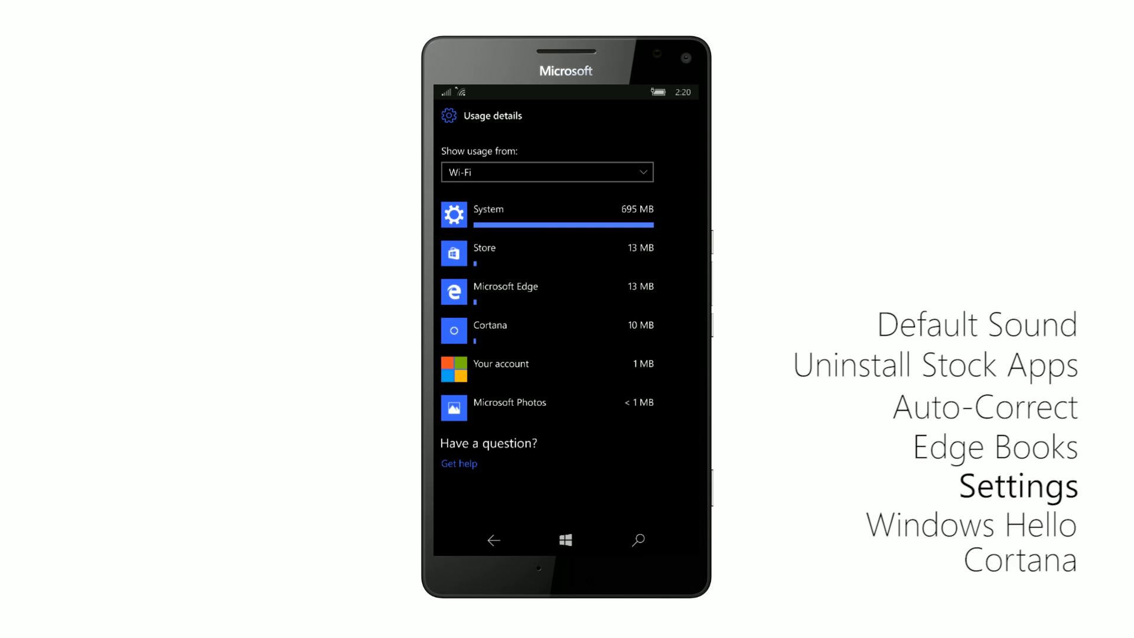
{"action": "left_click", "coordinate": [493, 541]}
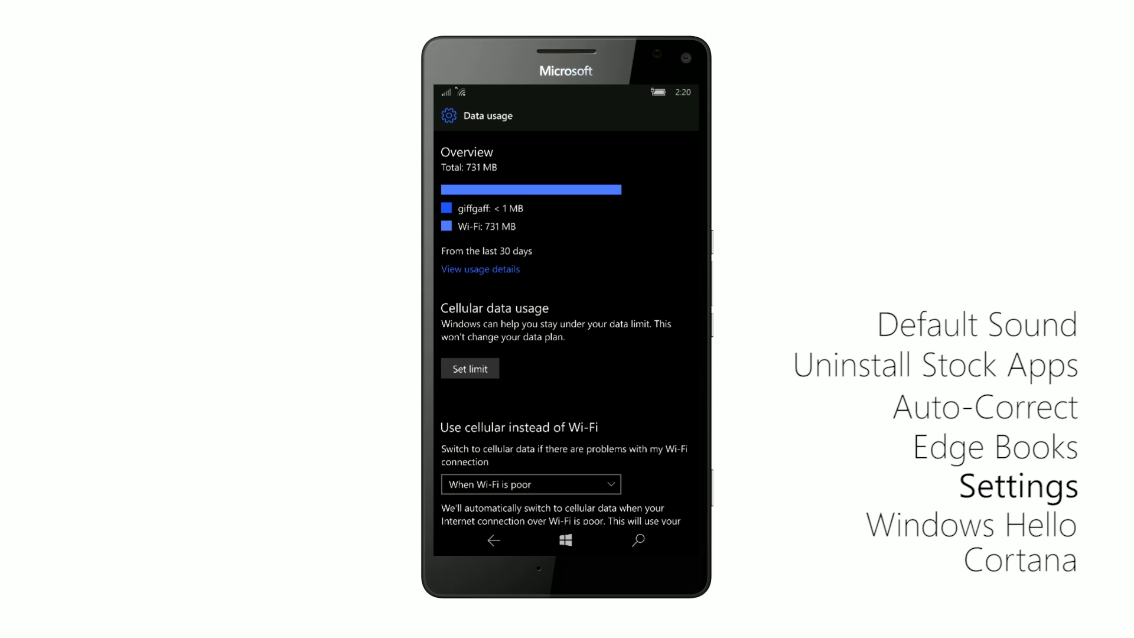
- Scroll the Data usage overview, then go back to the main Settings categories
{"action": "scroll", "scroll_direction": "down", "scroll_amount": 3}
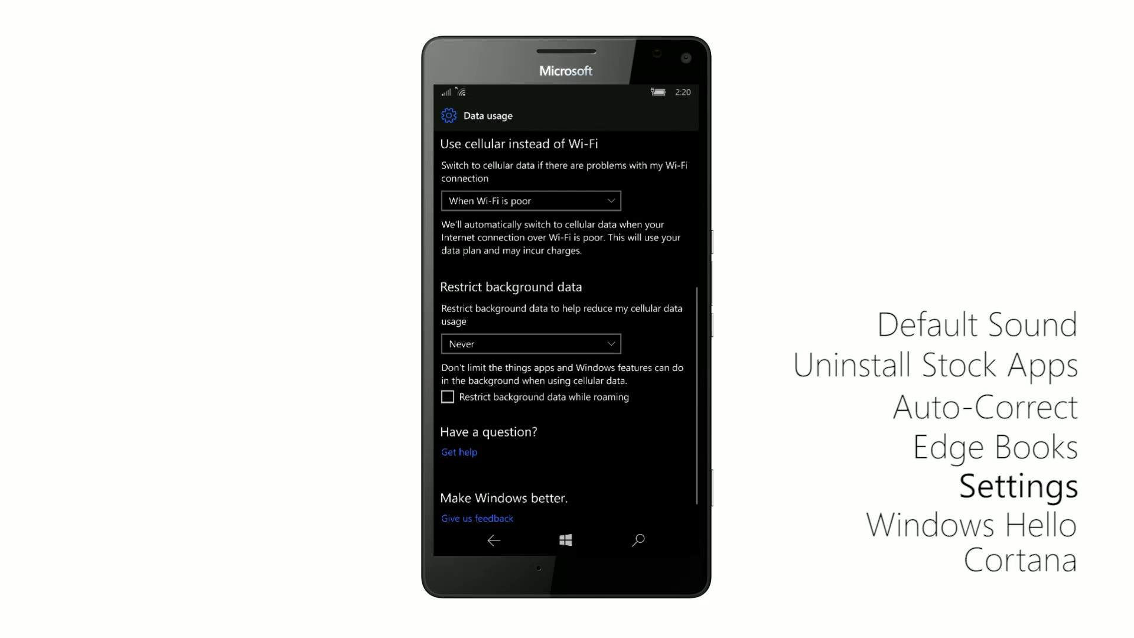
{"action": "scroll", "scroll_direction": "down", "scroll_amount": 3}
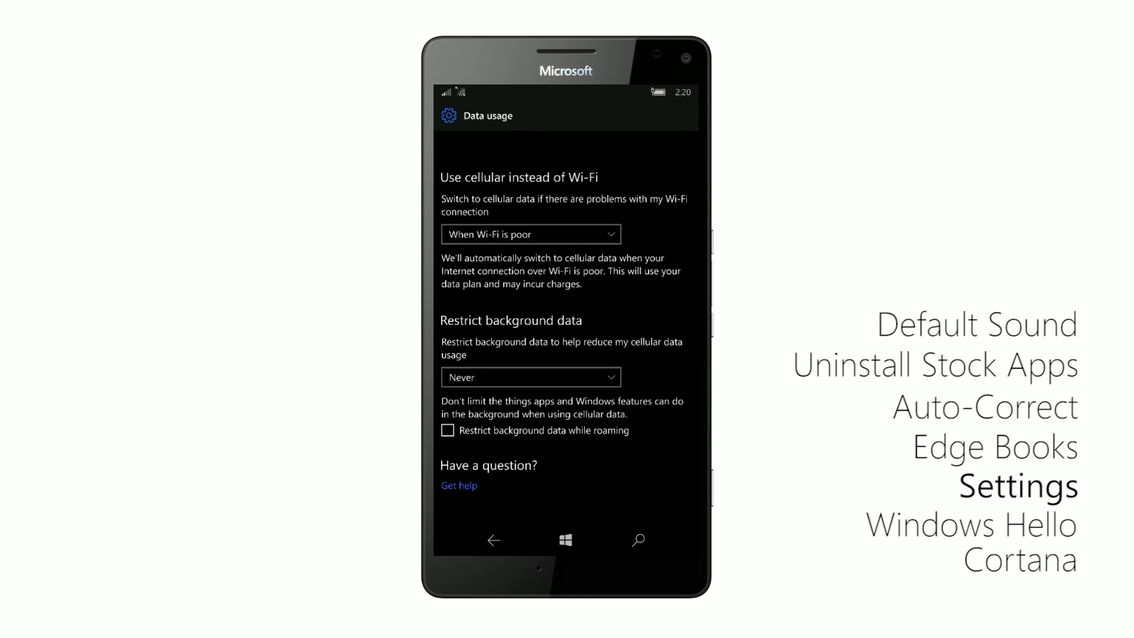
{"action": "left_click", "coordinate": [529, 234]}
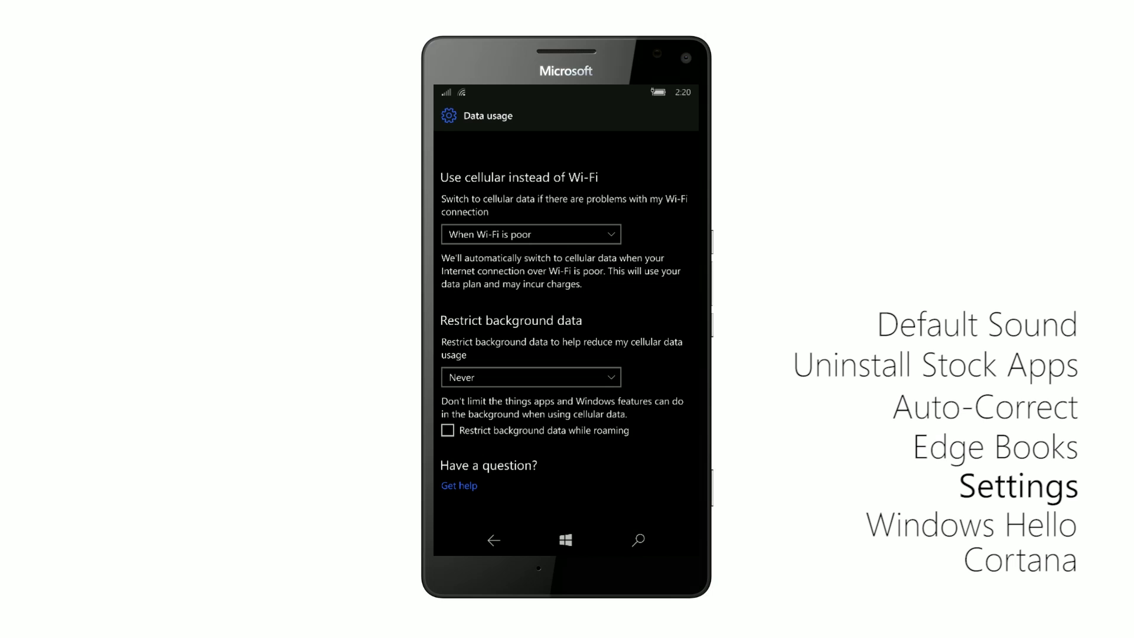
{"action": "scroll", "scroll_direction": "up", "scroll_amount": 3}
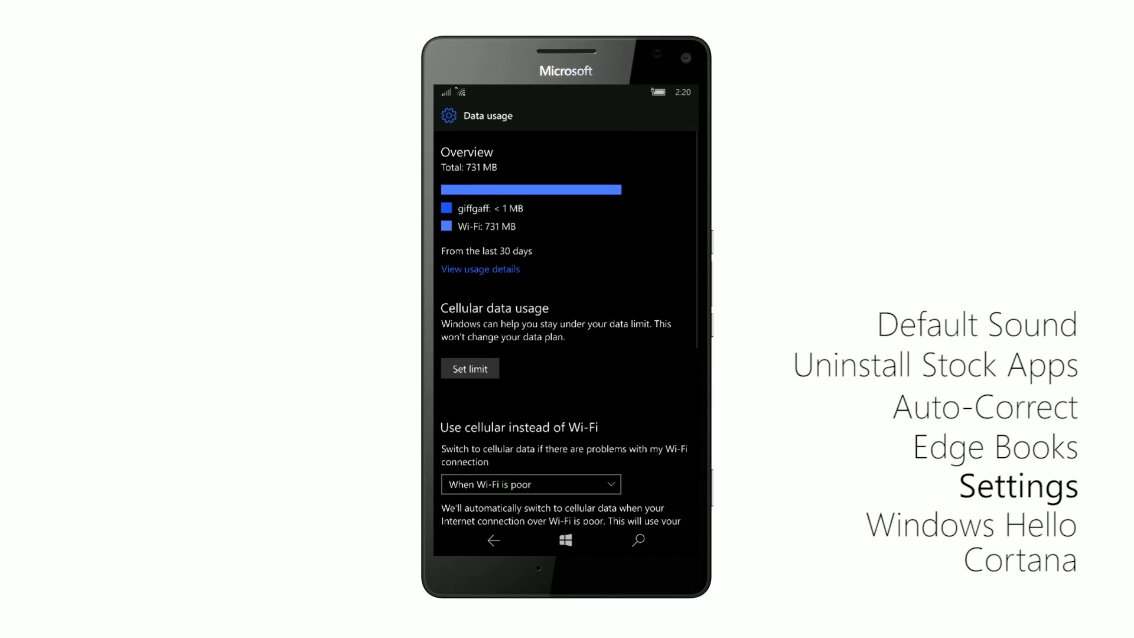
{"action": "left_click", "coordinate": [494, 540]}
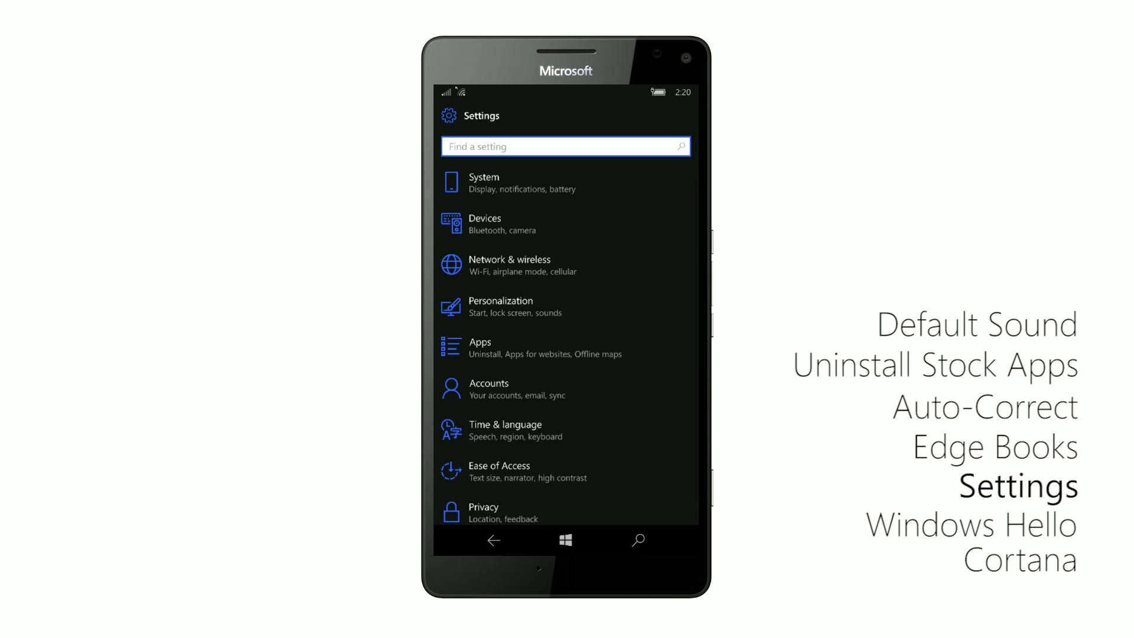
- Start and cancel a Bluetooth device search, switch Bluetooth off, and open Personalization
{"action": "left_click", "coordinate": [485, 224]}
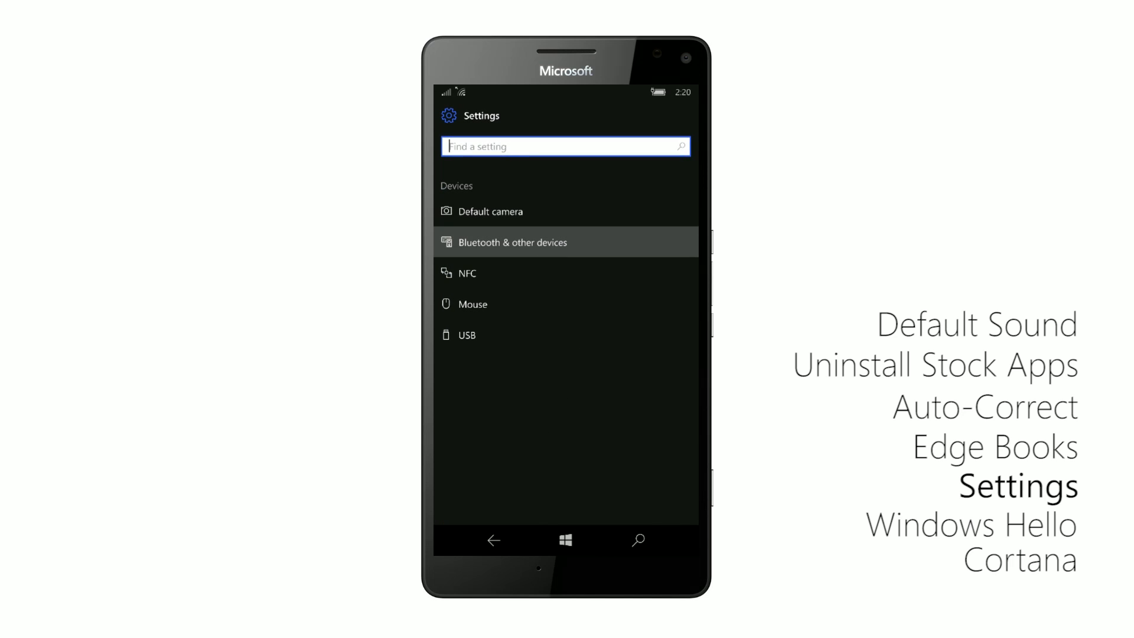
{"action": "left_click", "coordinate": [513, 242]}
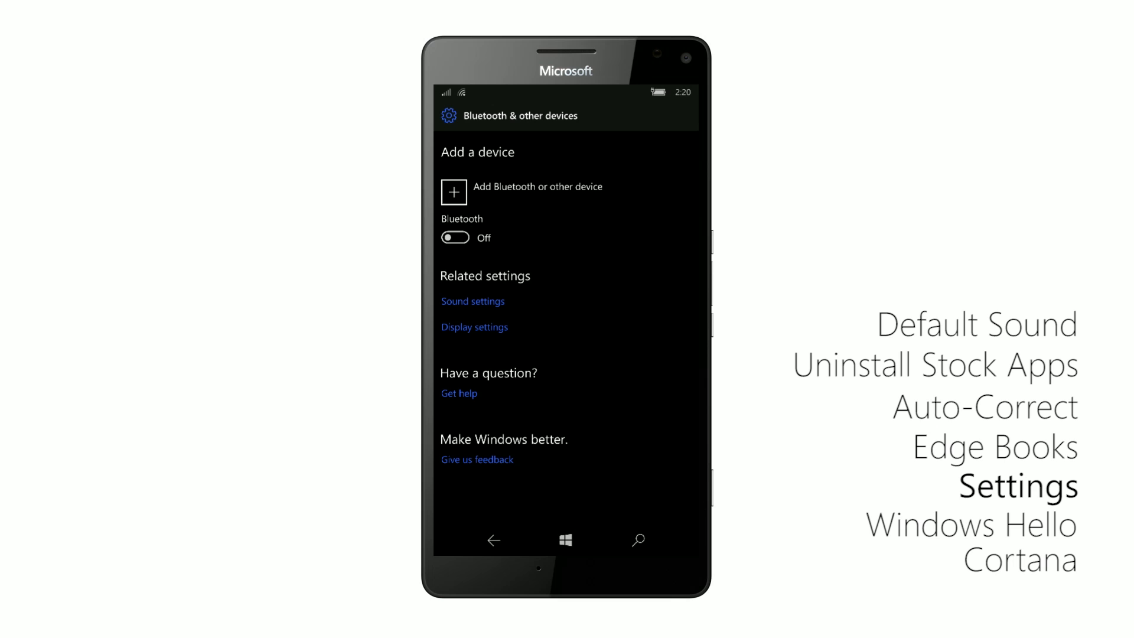
{"action": "left_click", "coordinate": [455, 238]}
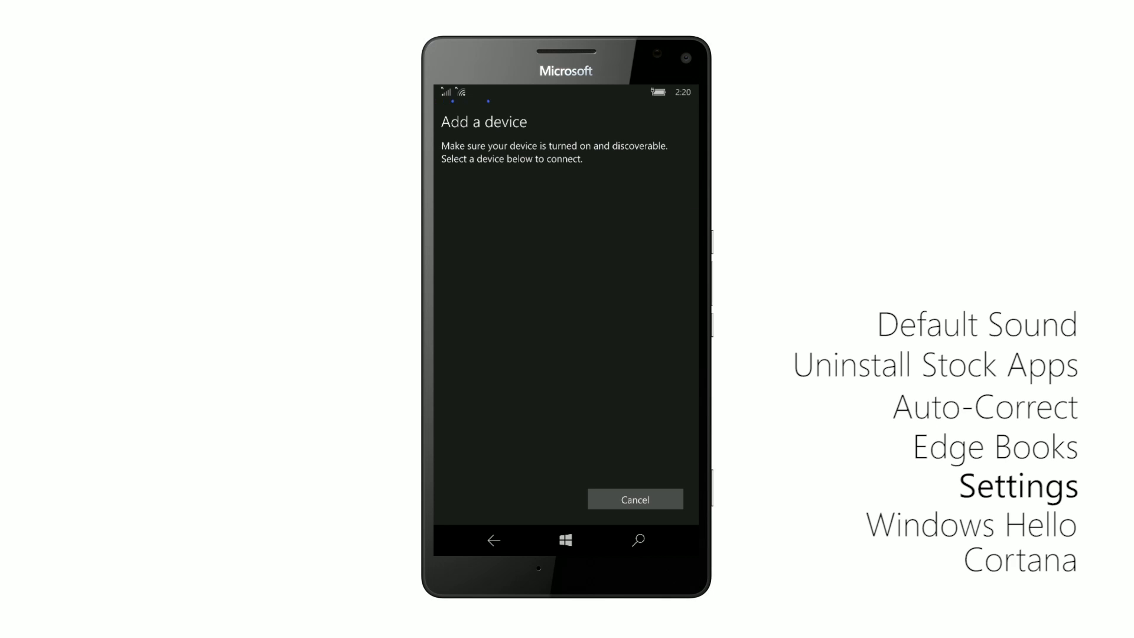
{"action": "left_click", "coordinate": [634, 499]}
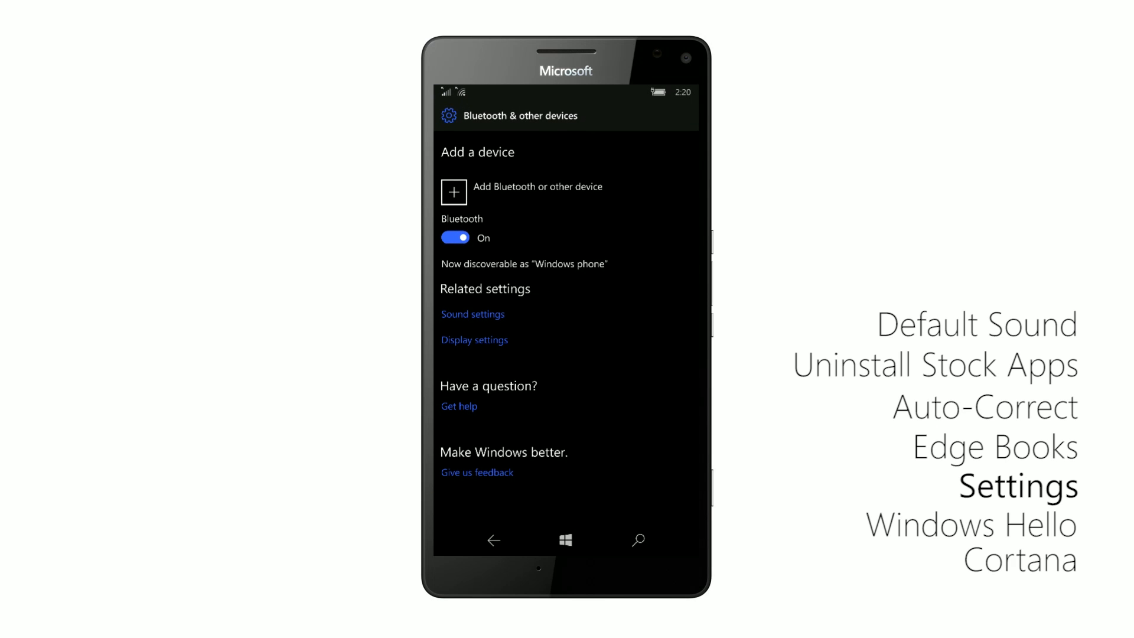
{"action": "left_click", "coordinate": [455, 238]}
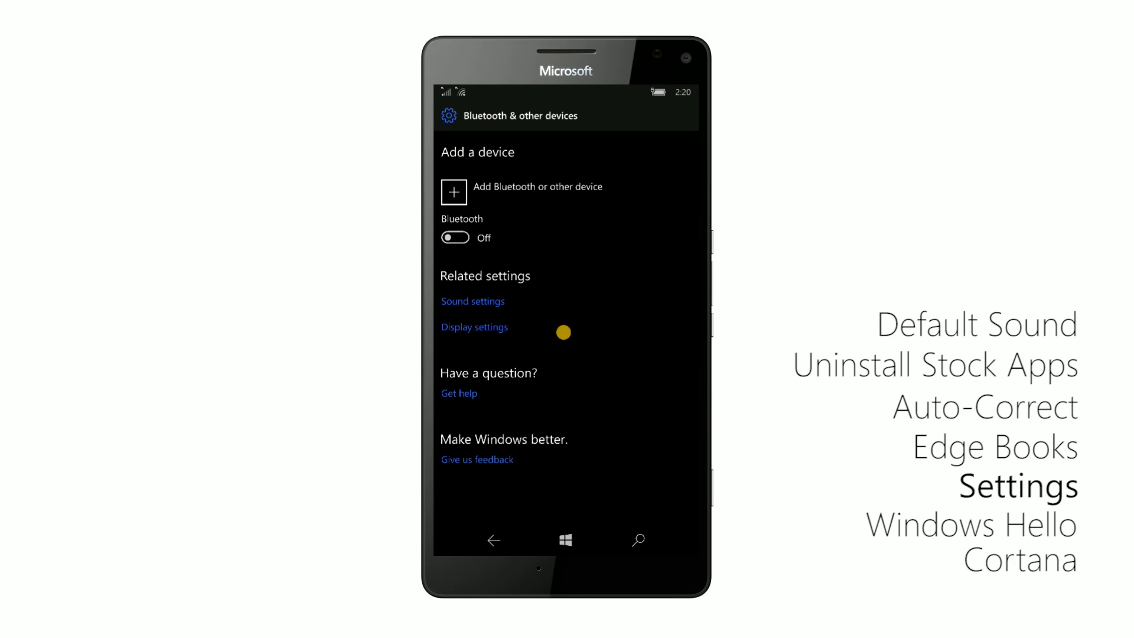
{"action": "mouse_move", "coordinate": [475, 296]}
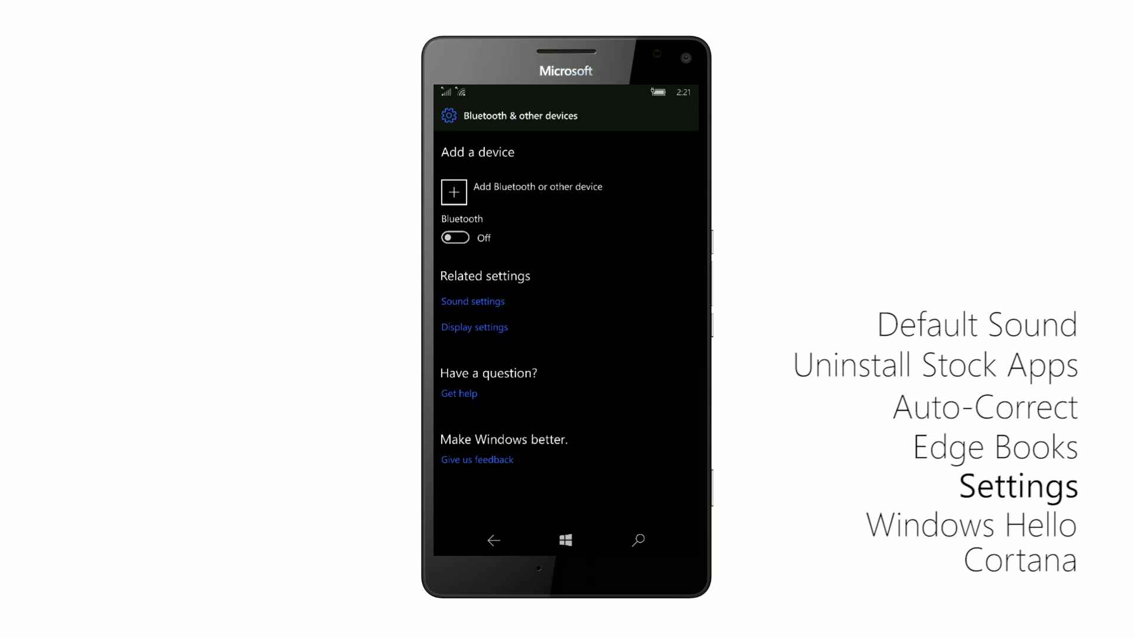
{"action": "left_click", "coordinate": [493, 540]}
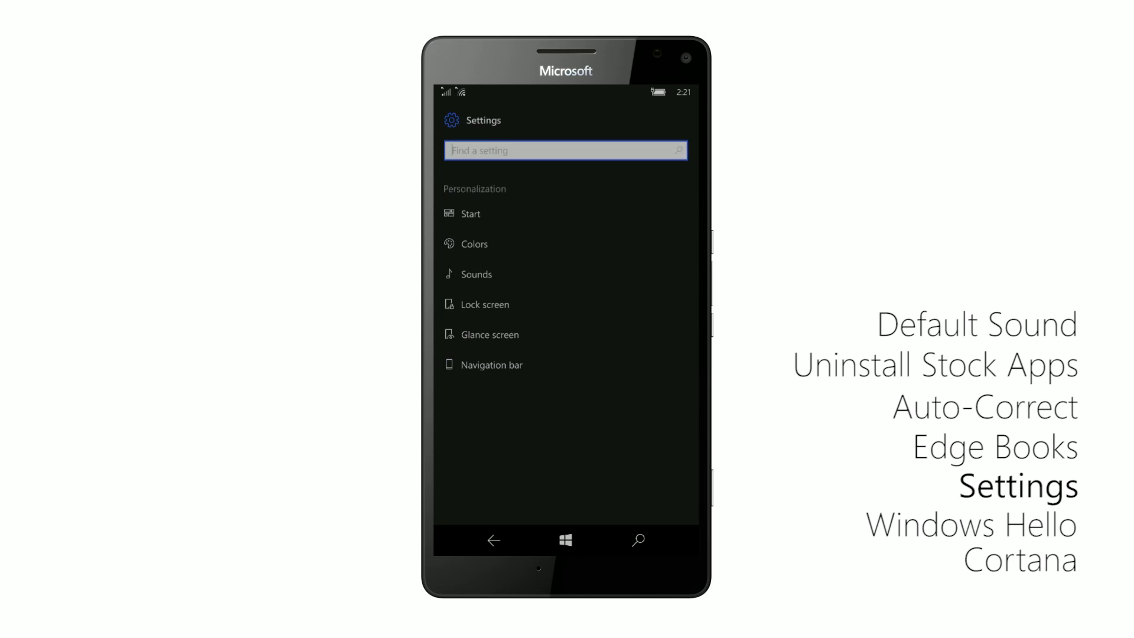
- Review the Glance screen toggles under Personalization, then go back to Settings home
{"action": "left_click", "coordinate": [496, 335]}
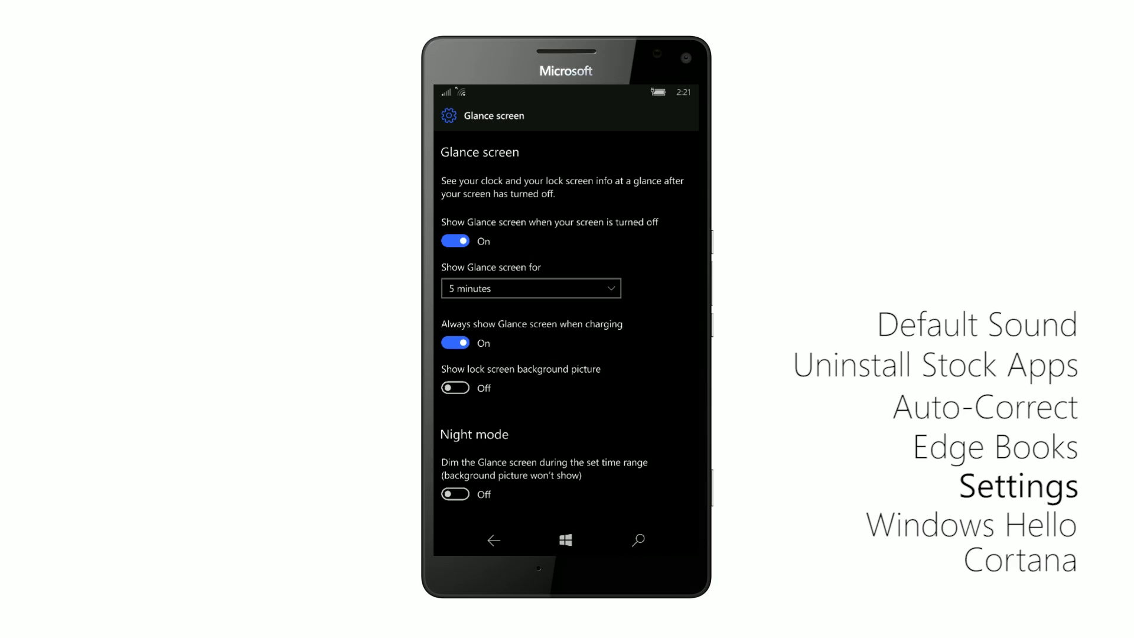
{"action": "left_click", "coordinate": [494, 540]}
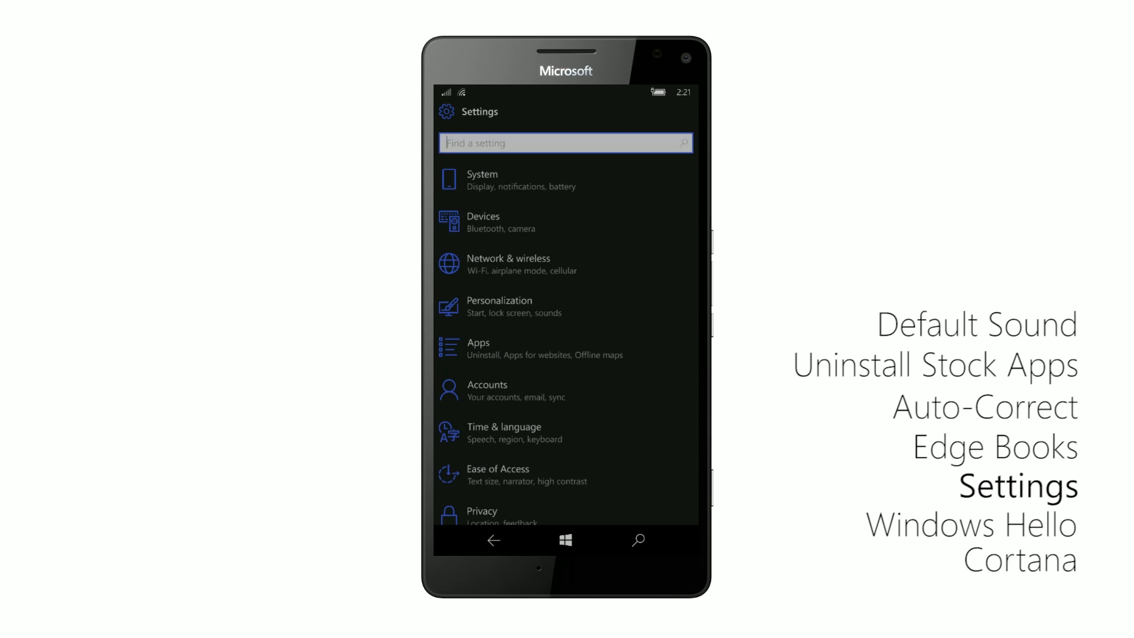
- Reset the Audible app's data from Apps storage and confirm, then return to Settings home
{"action": "left_click", "coordinate": [478, 348]}
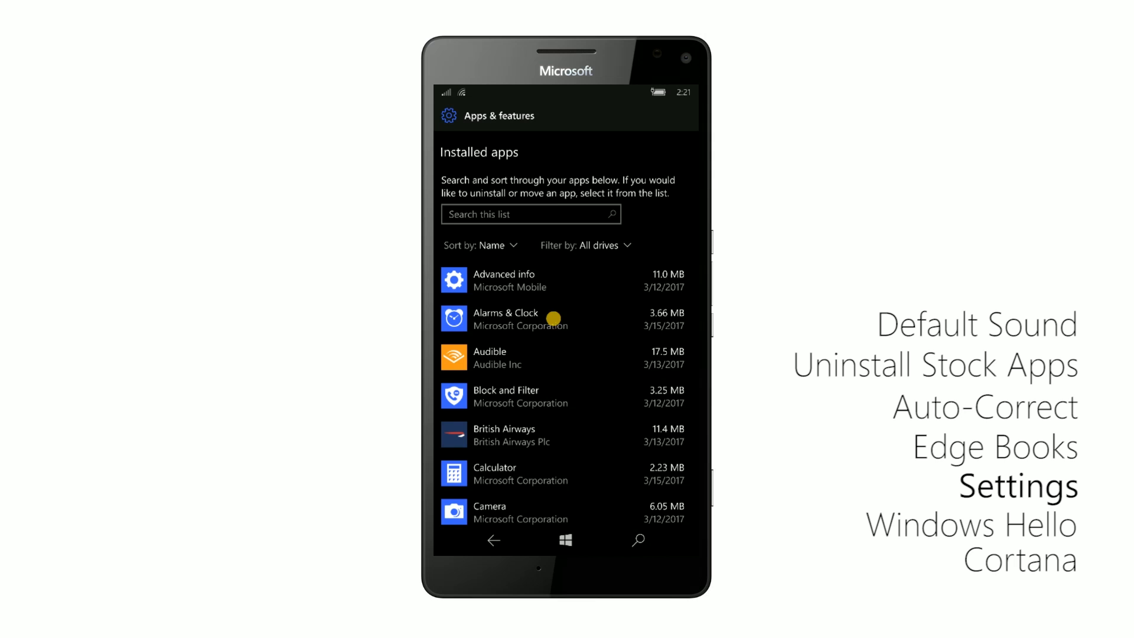
{"action": "left_click", "coordinate": [506, 318]}
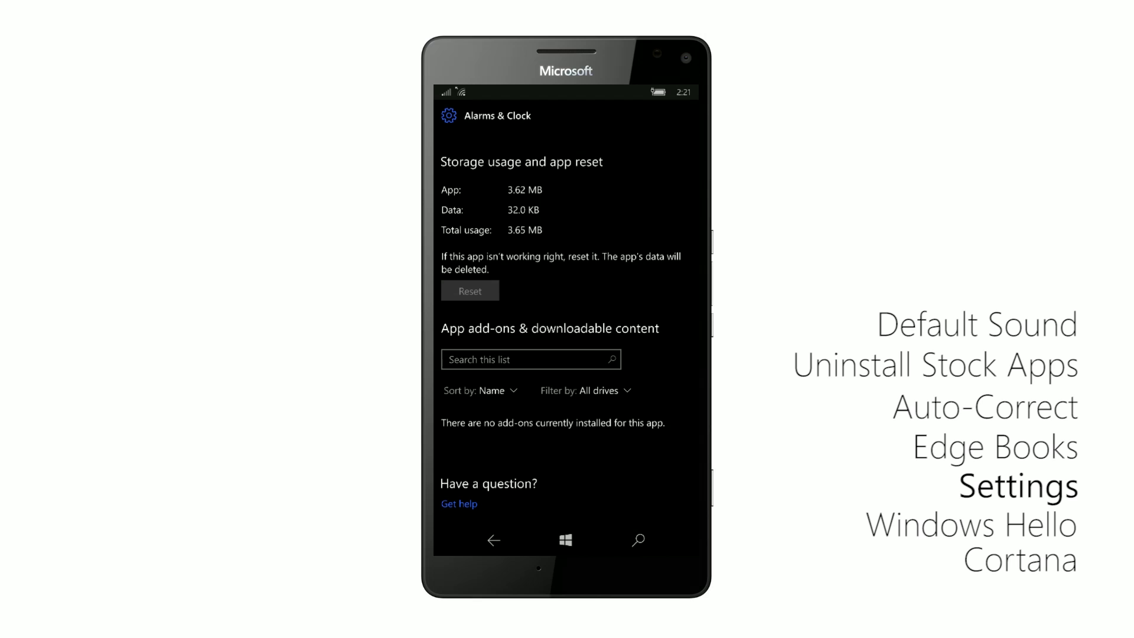
{"action": "left_click", "coordinate": [492, 540]}
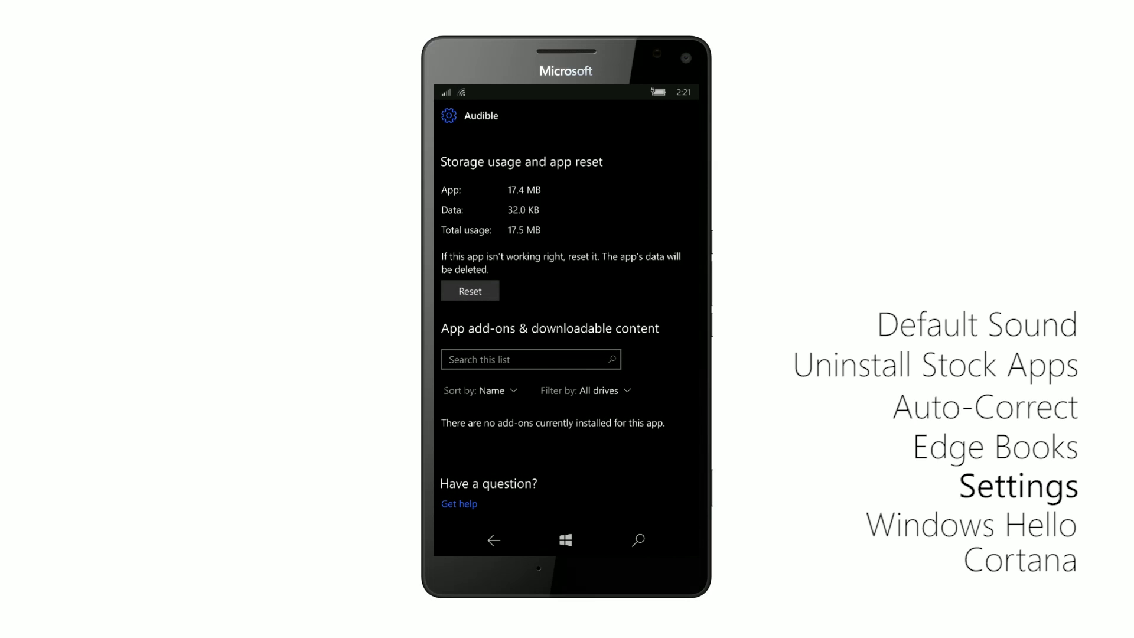
{"action": "left_click", "coordinate": [470, 290]}
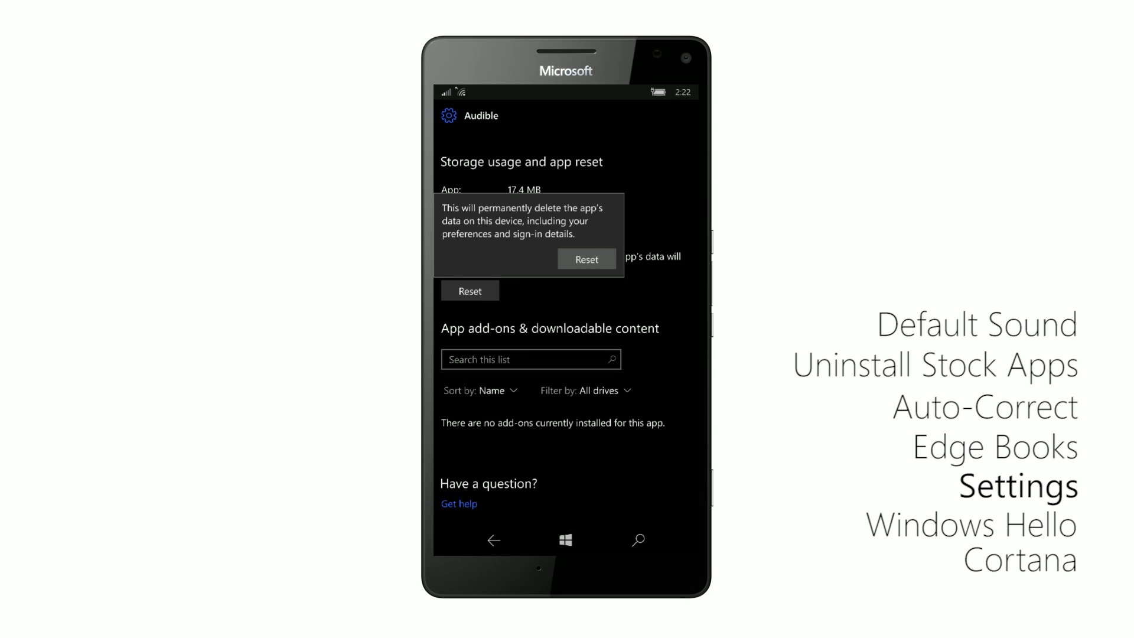
{"action": "left_click", "coordinate": [586, 258]}
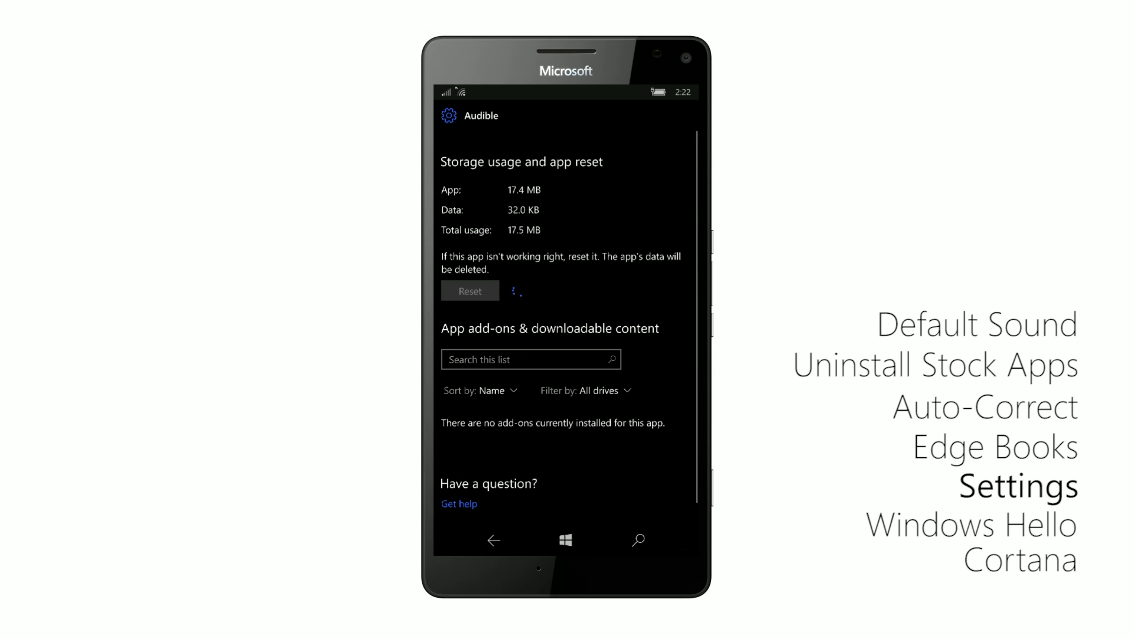
{"action": "left_click", "coordinate": [470, 290]}
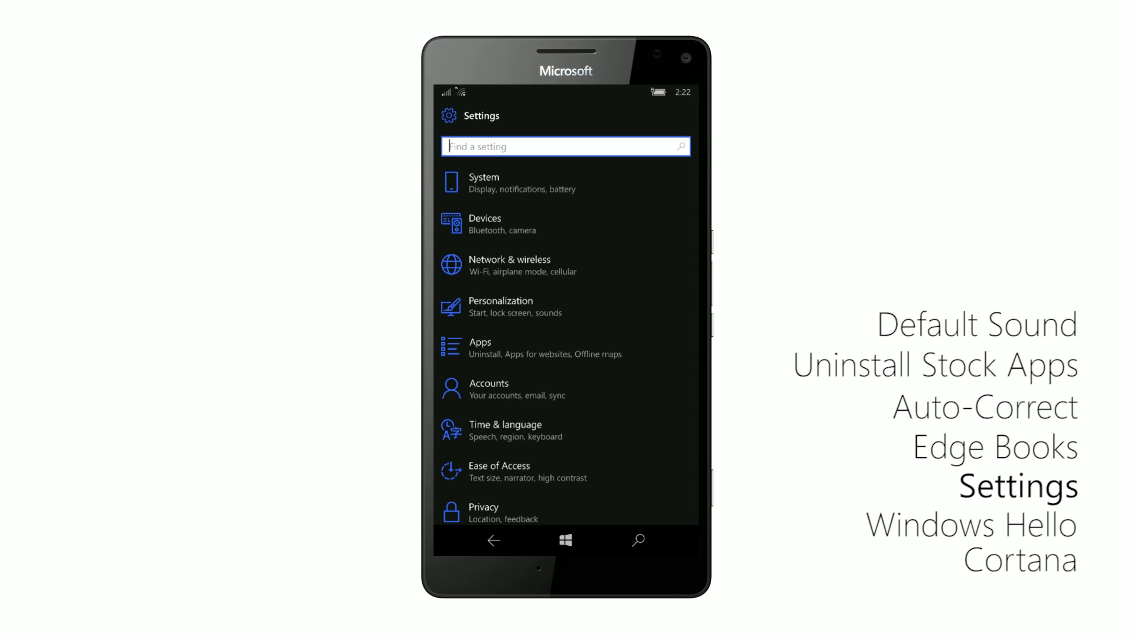
- Turn on Show more notifications in Phone update's restart options
{"action": "scroll", "scroll_direction": "down", "scroll_amount": 3}
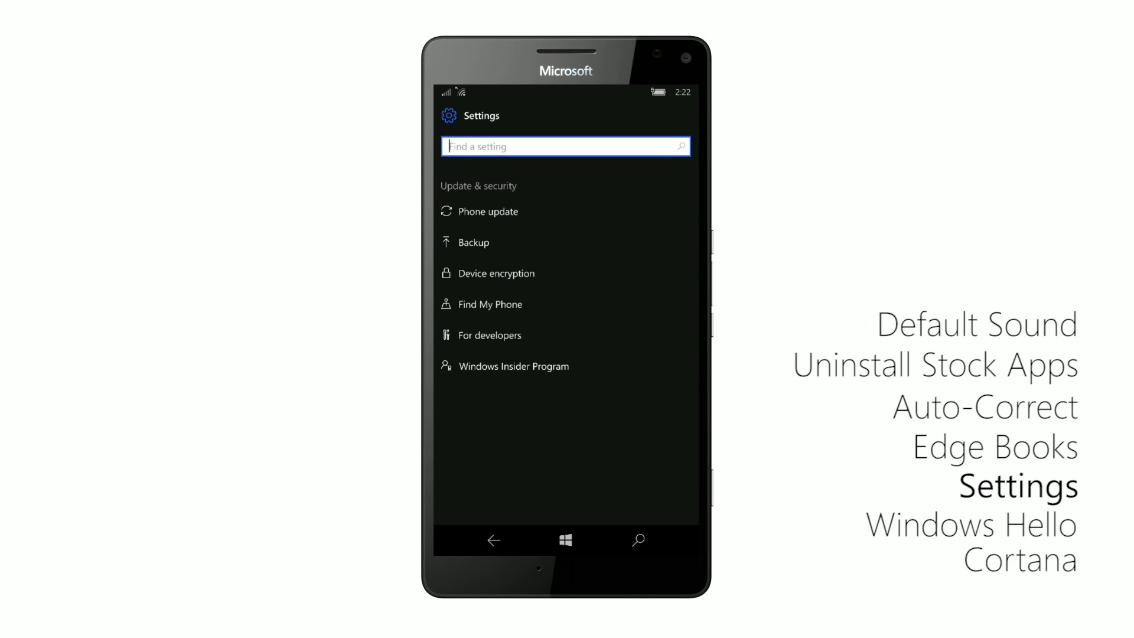
{"action": "left_click", "coordinate": [488, 213]}
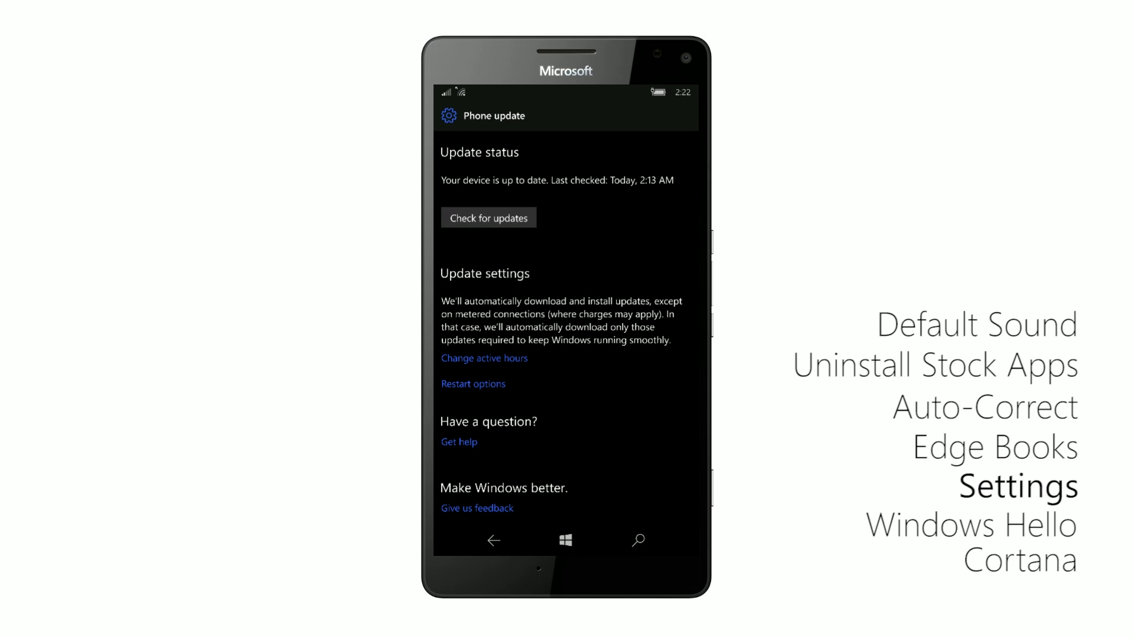
{"action": "left_click", "coordinate": [473, 383]}
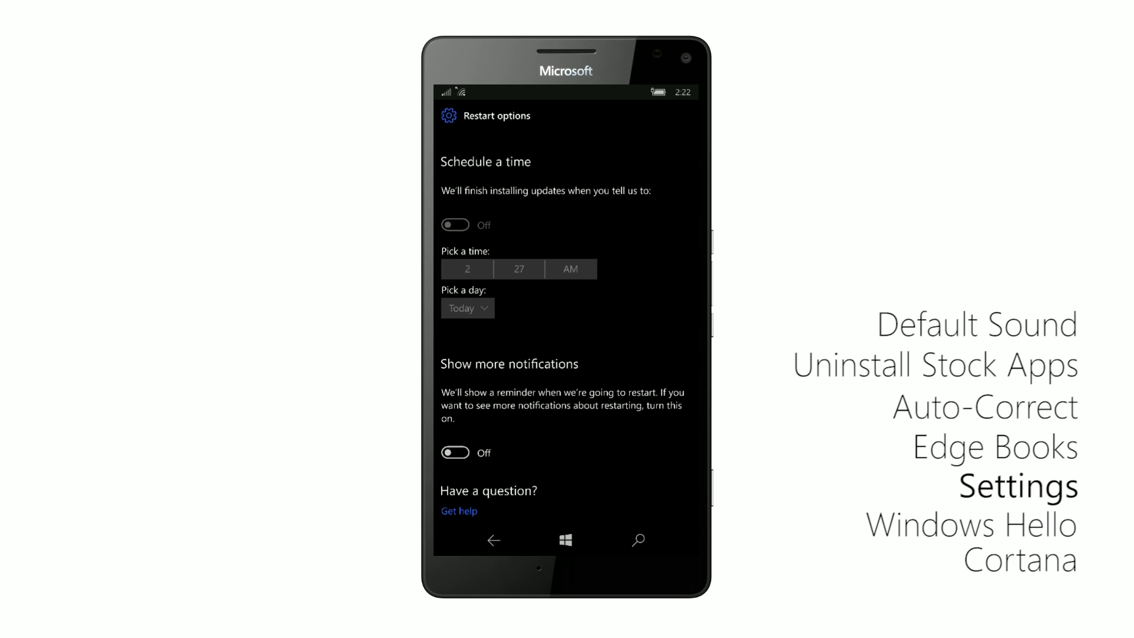
{"action": "left_click", "coordinate": [454, 452]}
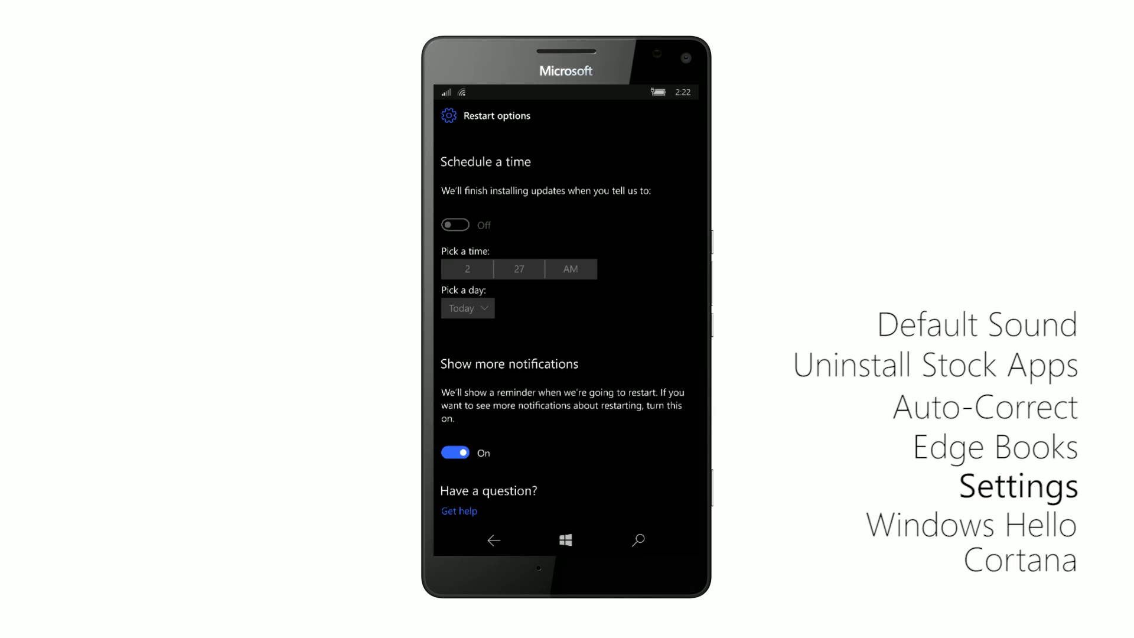
{"action": "left_click", "coordinate": [493, 539]}
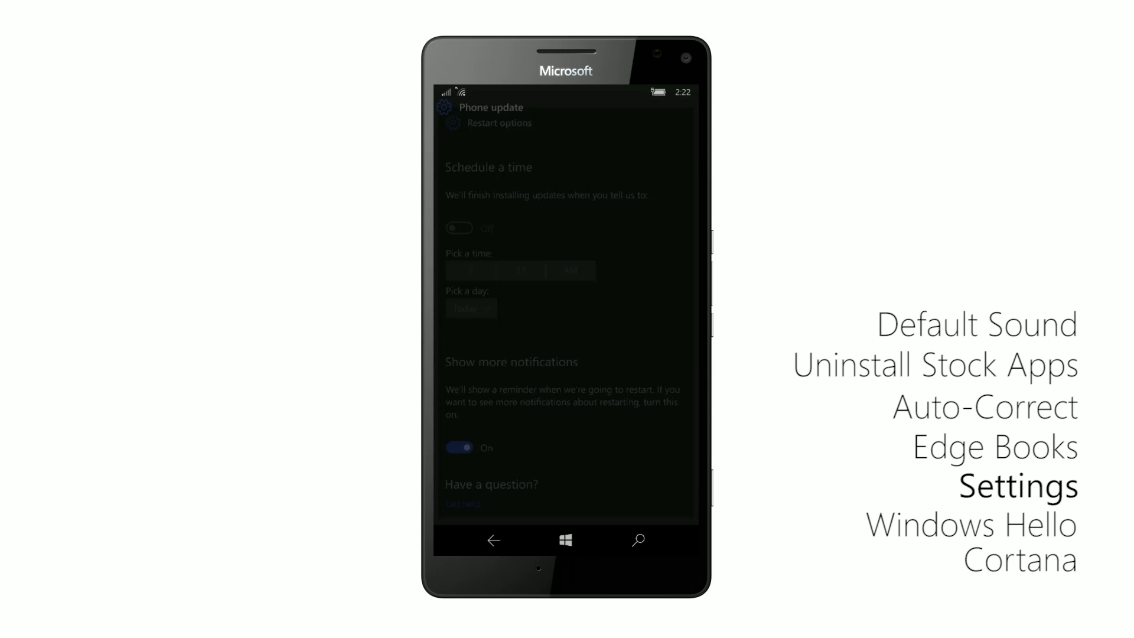
- View active hours without saving changes, then go back to the main Settings list
{"action": "scroll", "scroll_direction": "up", "scroll_amount": 3}
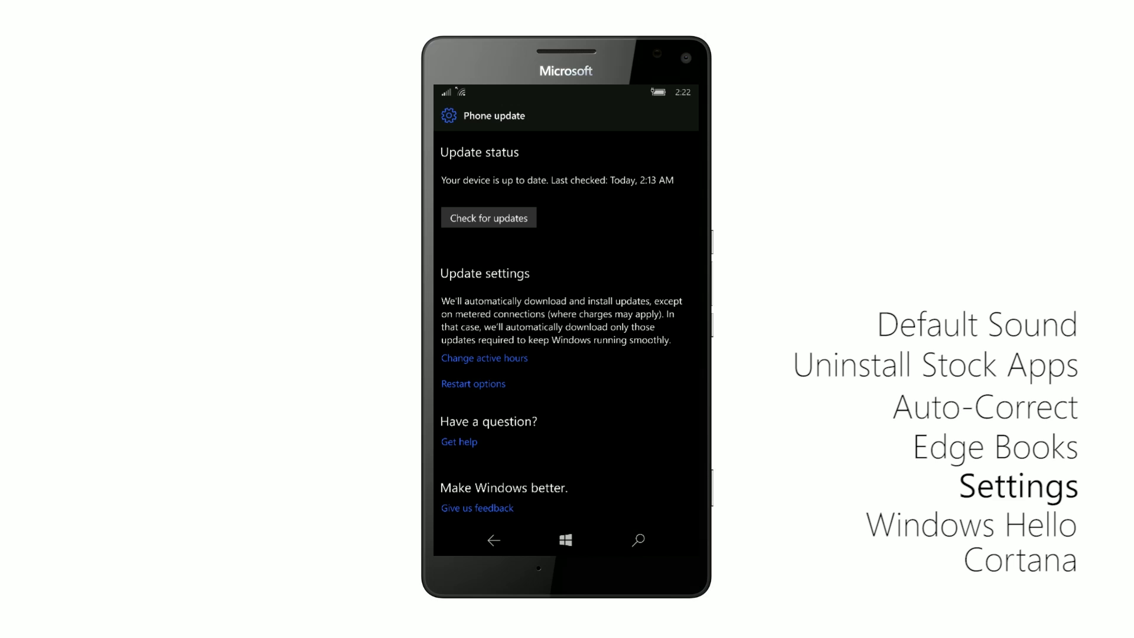
{"action": "left_click", "coordinate": [484, 357]}
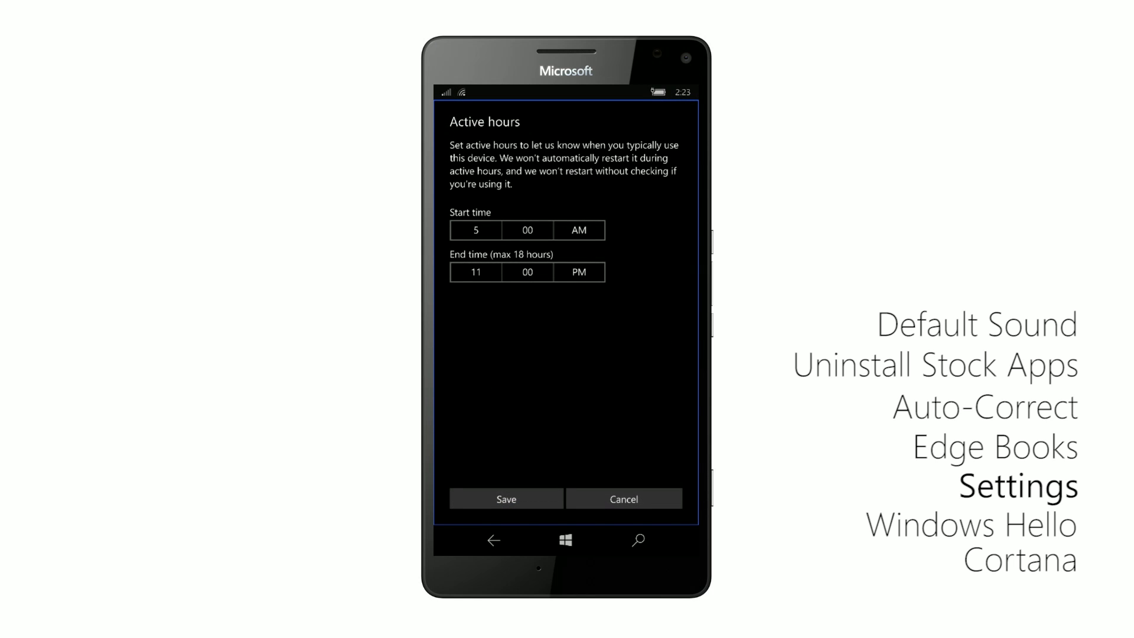
{"action": "left_click", "coordinate": [624, 498]}
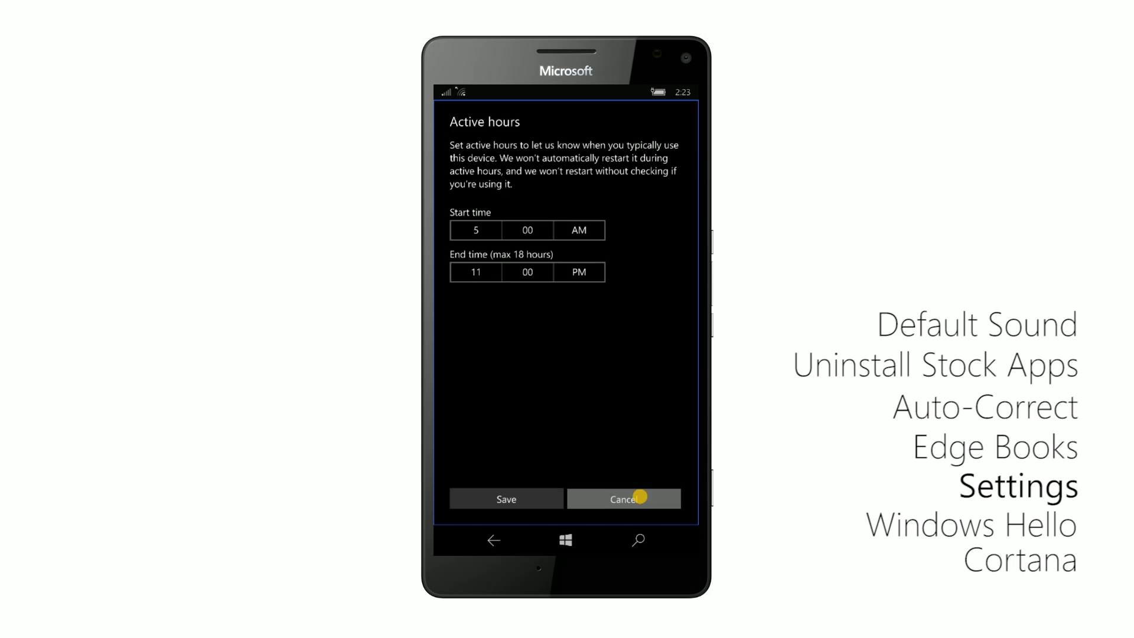
{"action": "left_click", "coordinate": [623, 498]}
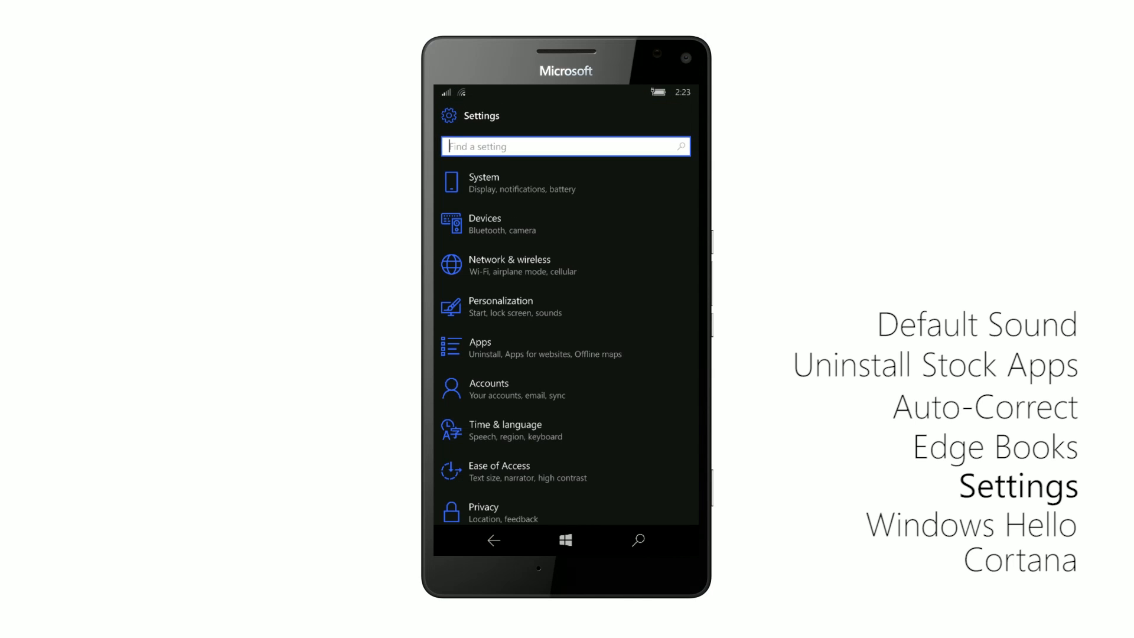
- Set the lock screen's Screen times out after option to 5 minutes under Personalization
{"action": "left_click", "coordinate": [500, 306]}
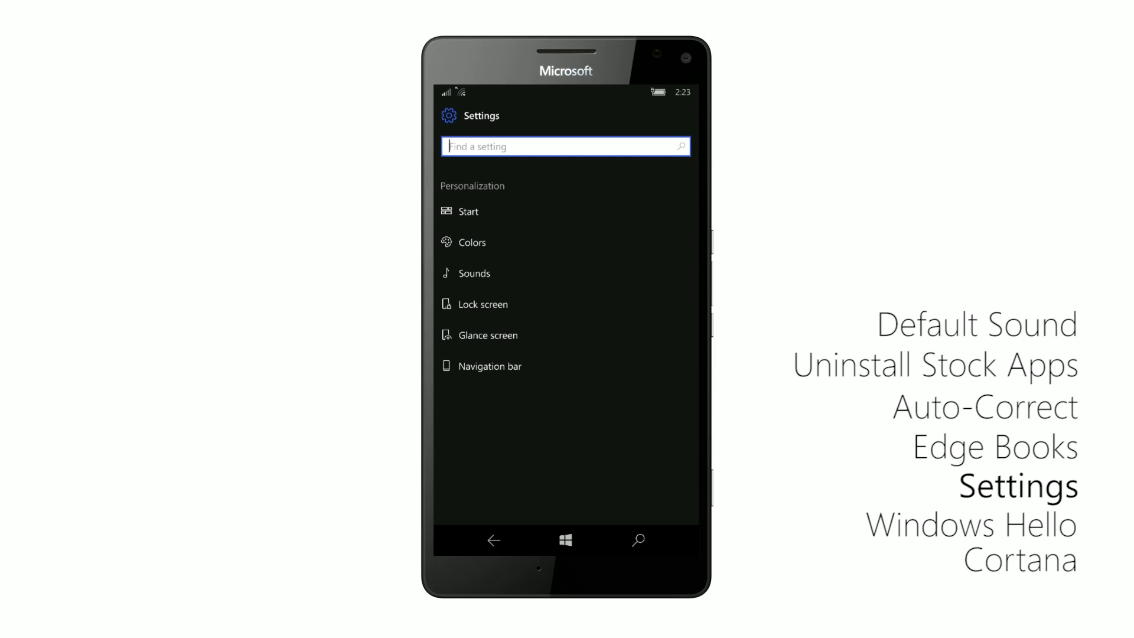
{"action": "left_click", "coordinate": [485, 304]}
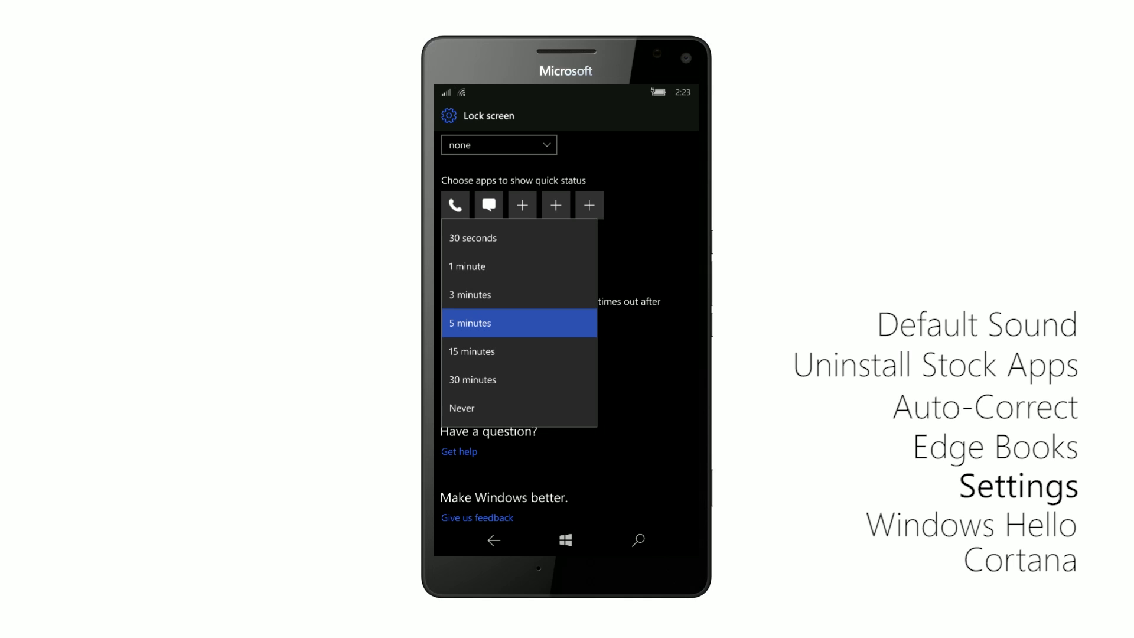
{"action": "left_click", "coordinate": [470, 323]}
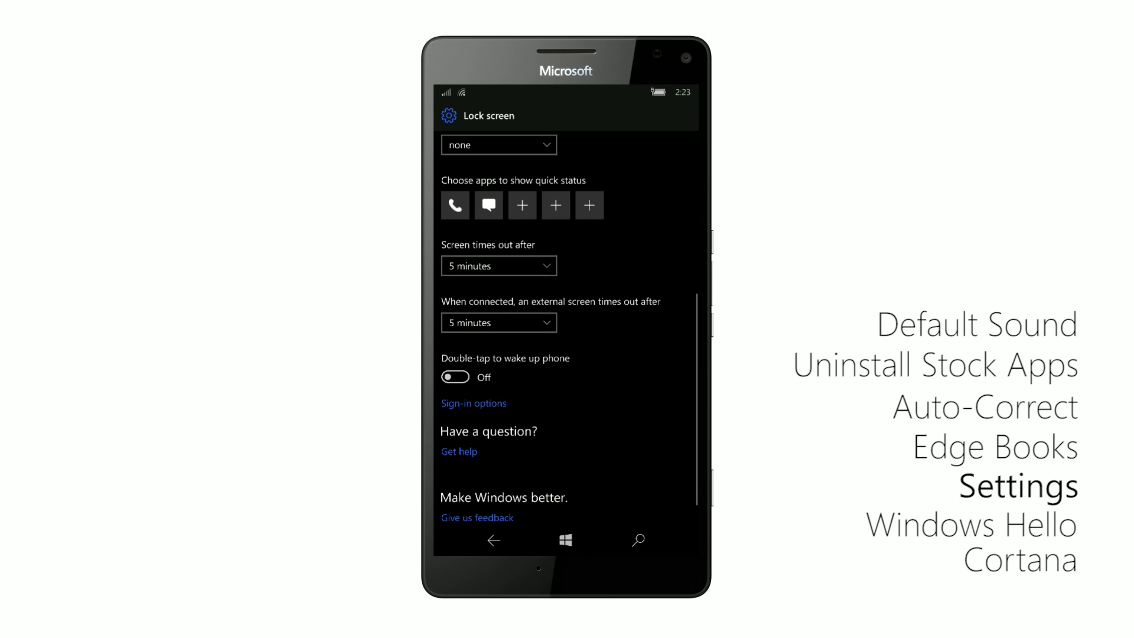
{"action": "left_click", "coordinate": [565, 541]}
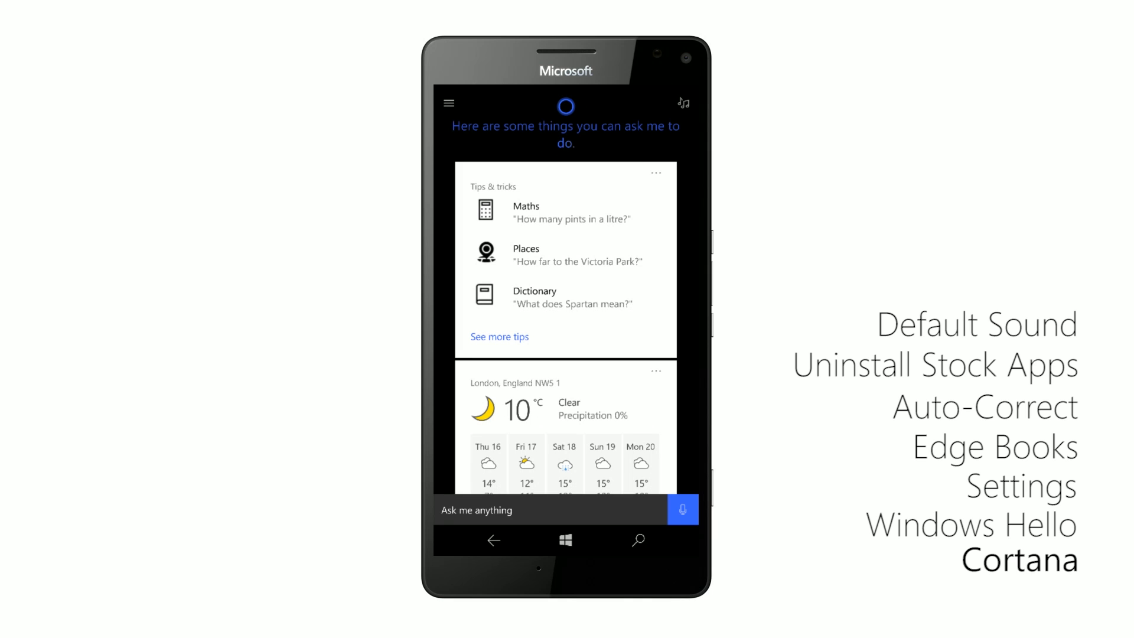
- Open and scroll through Cortana's Notebook
{"action": "left_click", "coordinate": [449, 103]}
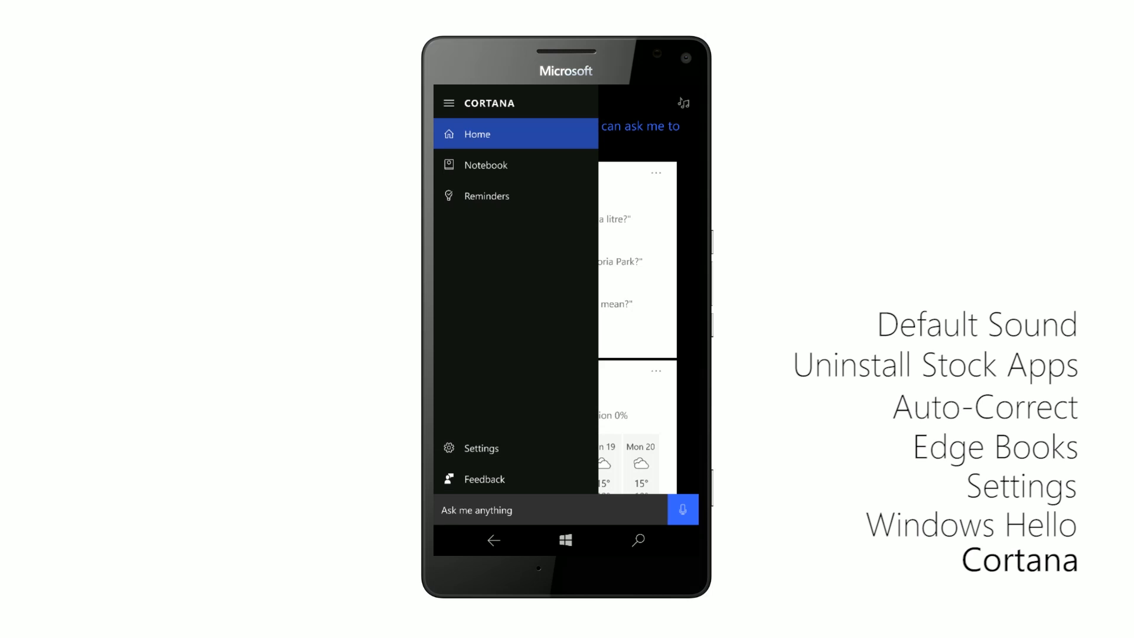
{"action": "left_click", "coordinate": [486, 164]}
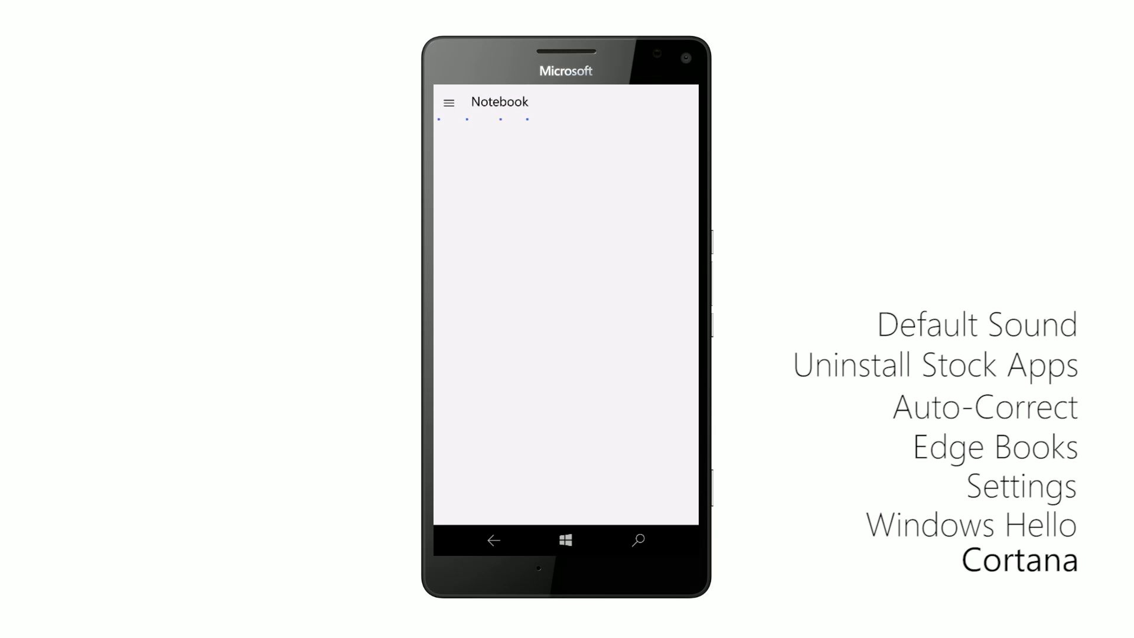
{"action": "left_click", "coordinate": [448, 101]}
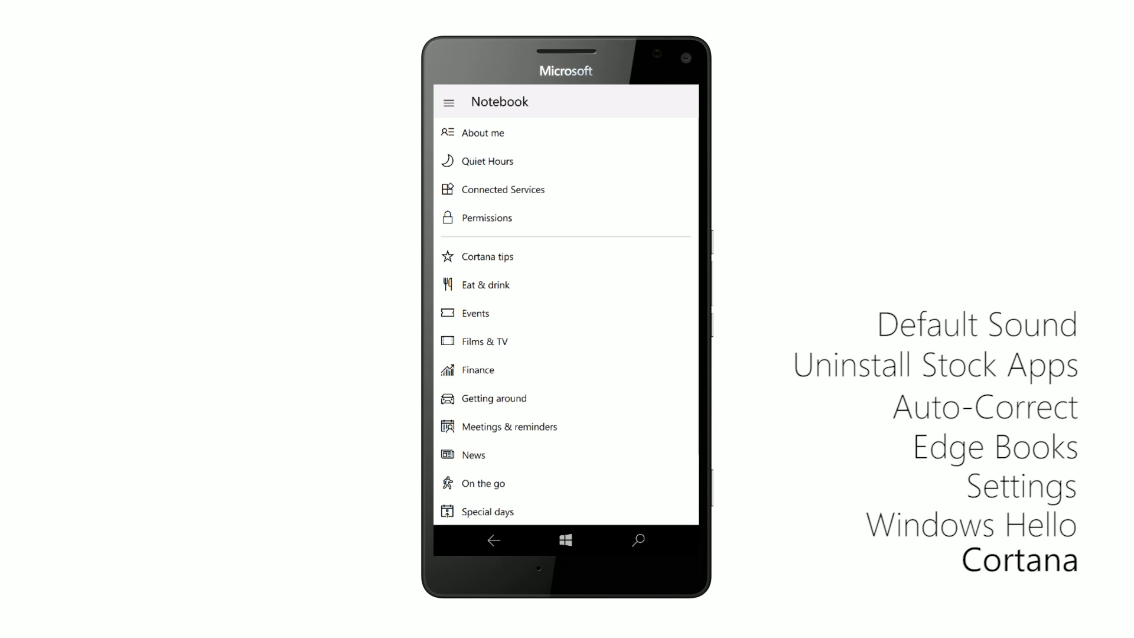
{"action": "scroll", "scroll_direction": "down", "scroll_amount": 3}
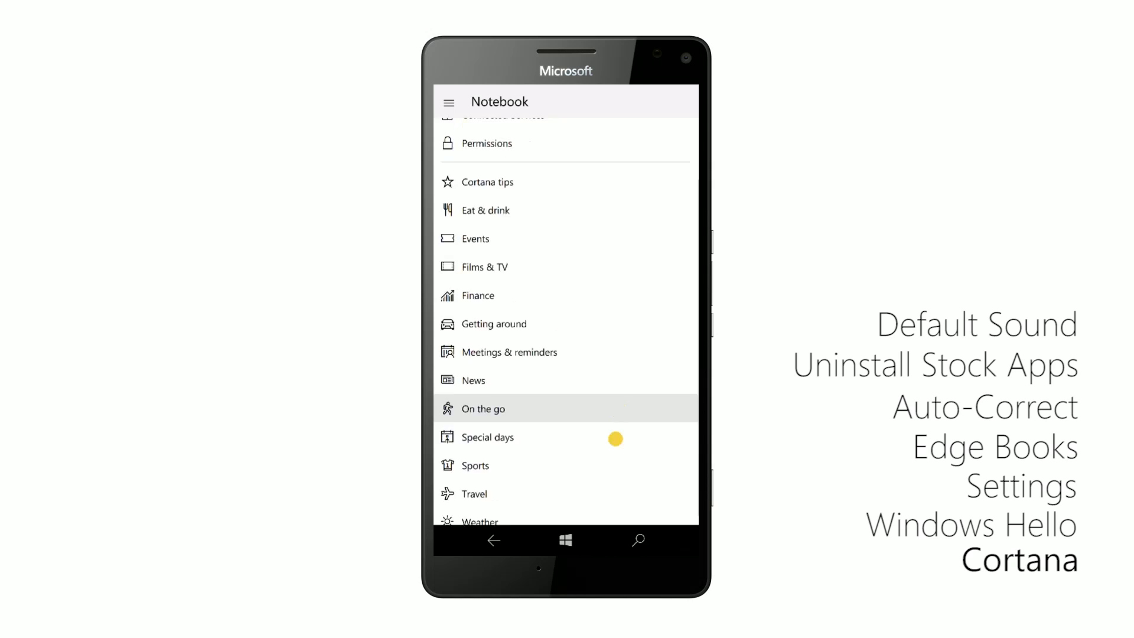
- Confirm Pick up where I left off is on in Cortana's Notebook, then return to Start
{"action": "left_click", "coordinate": [448, 103]}
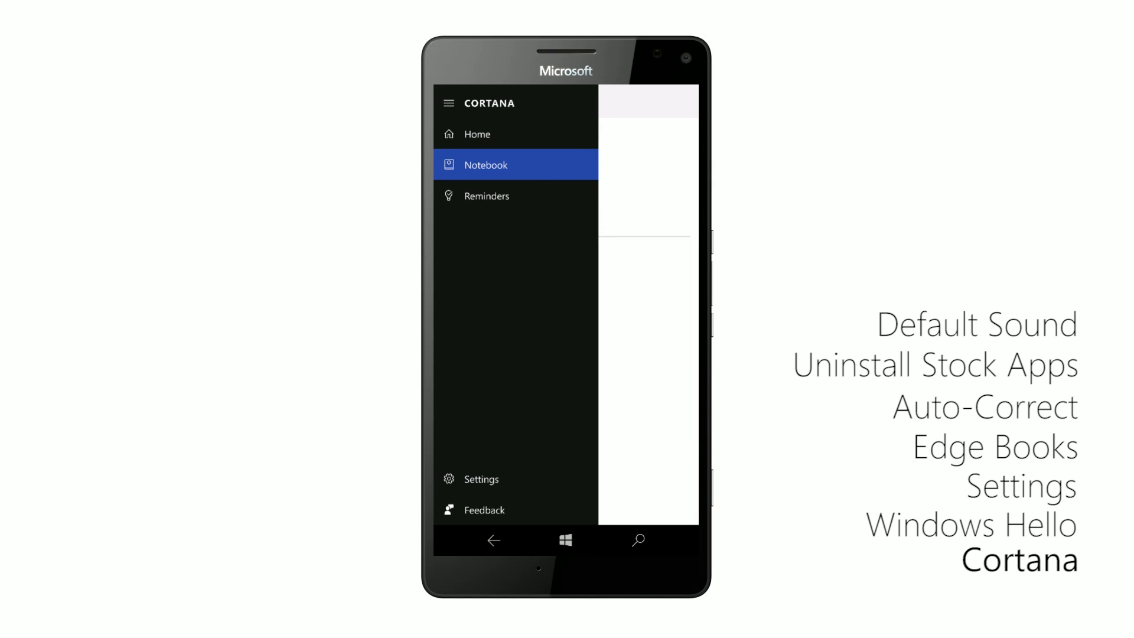
{"action": "left_click", "coordinate": [476, 134]}
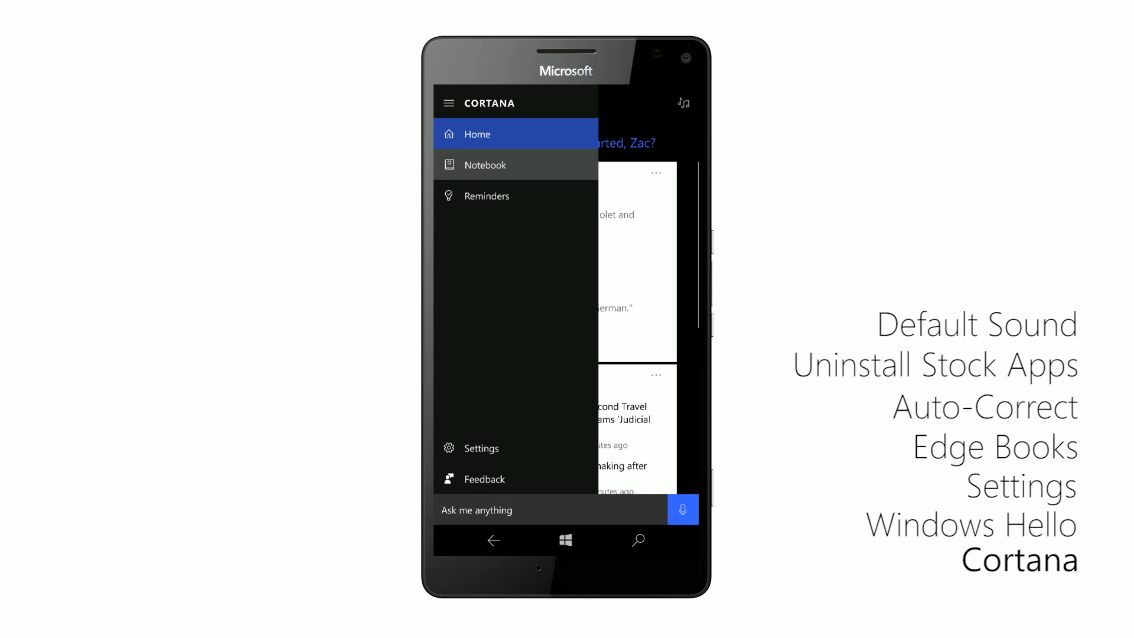
{"action": "left_click", "coordinate": [486, 164]}
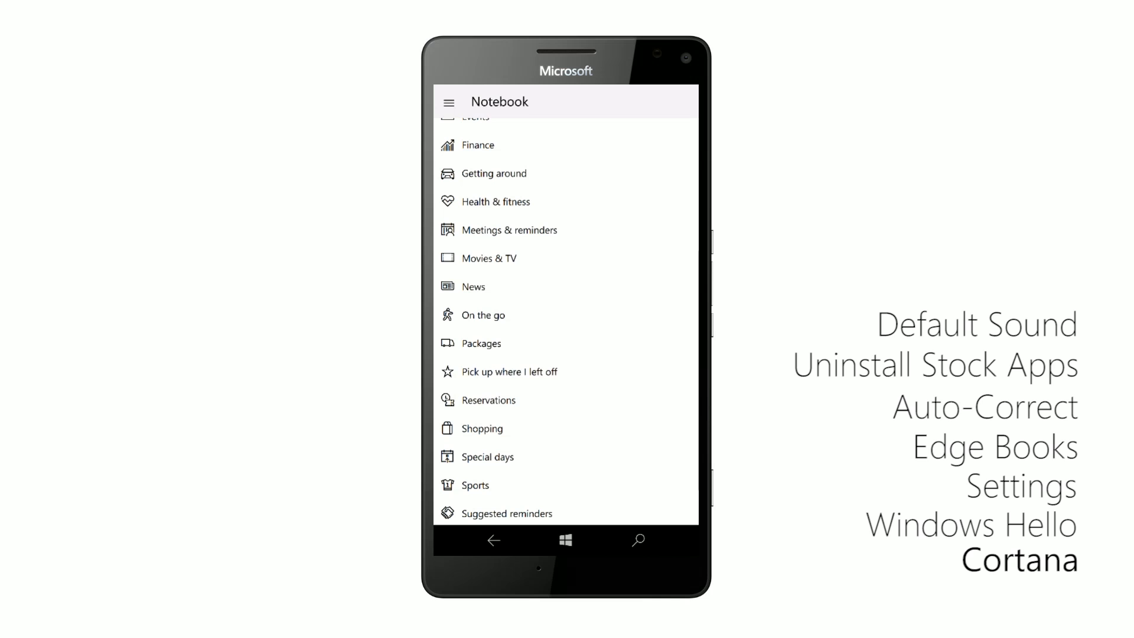
{"action": "left_click", "coordinate": [509, 372]}
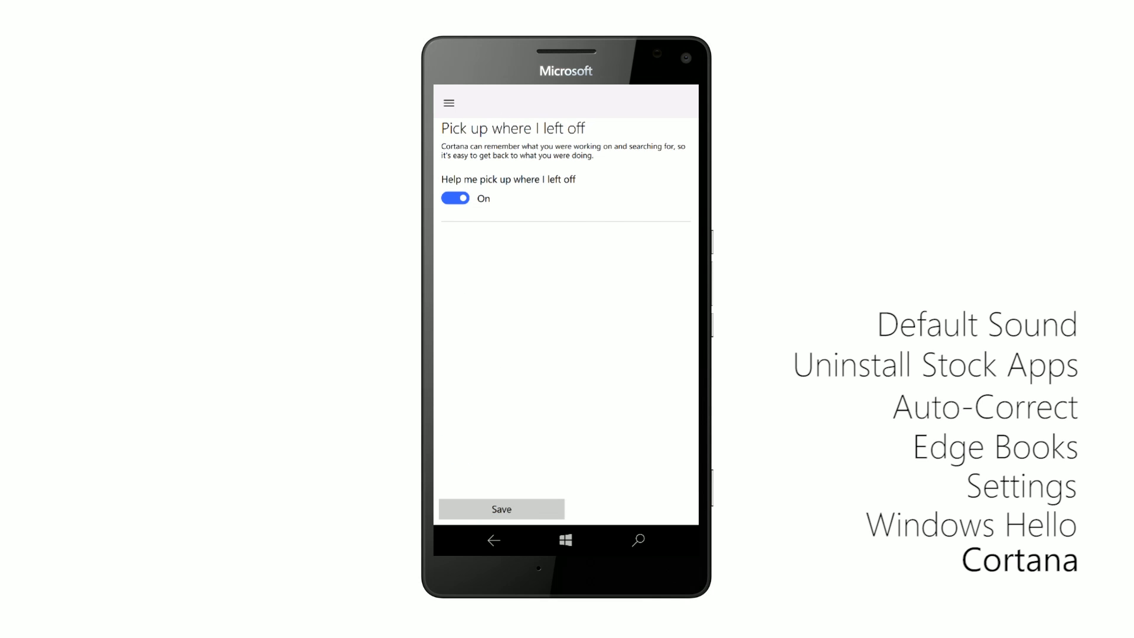
{"action": "left_click", "coordinate": [566, 541]}
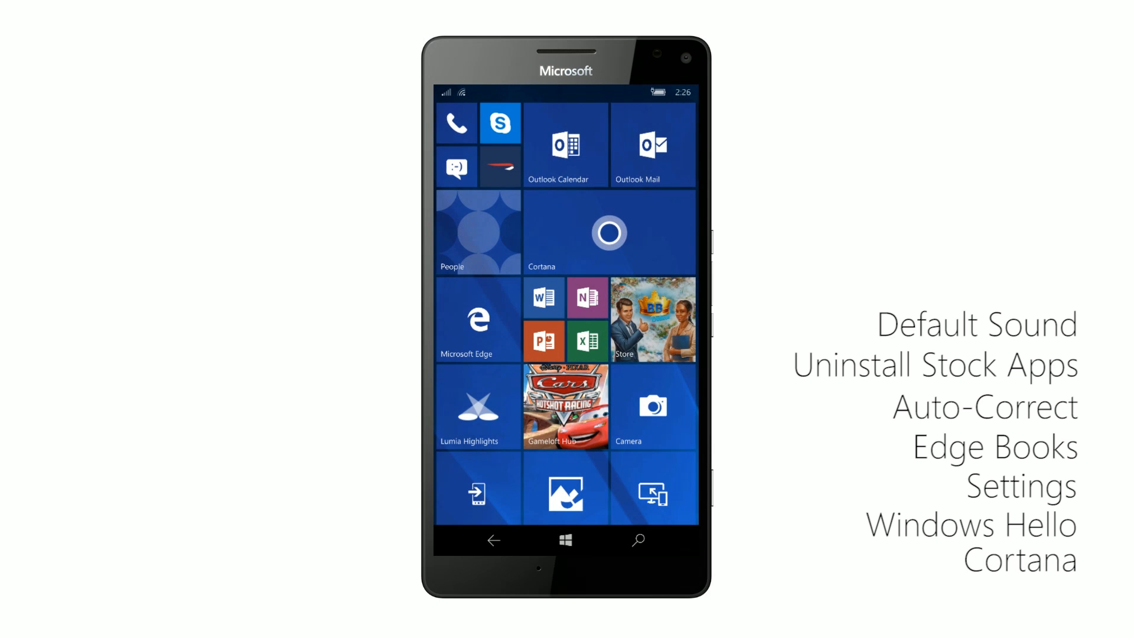